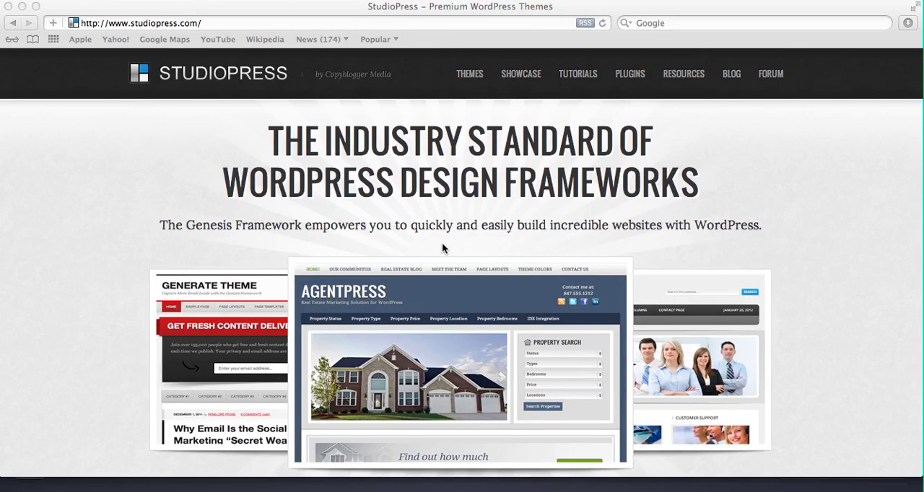
Scroll up and down the StudioPress page before heading to the themes.
scroll("down", 3)
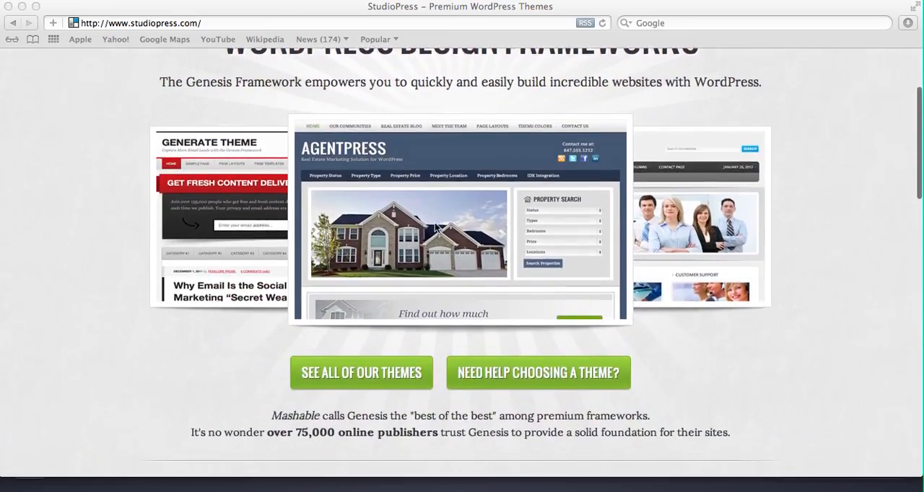
scroll("down", 3)
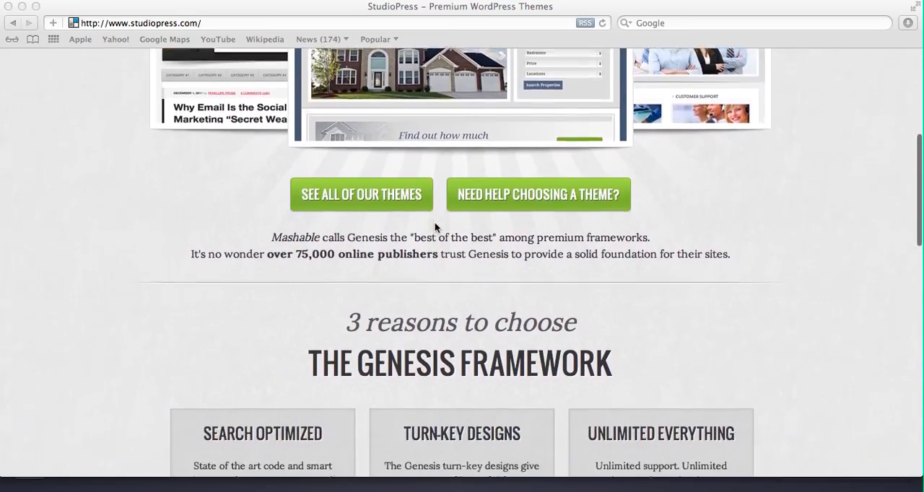
scroll("down", 3)
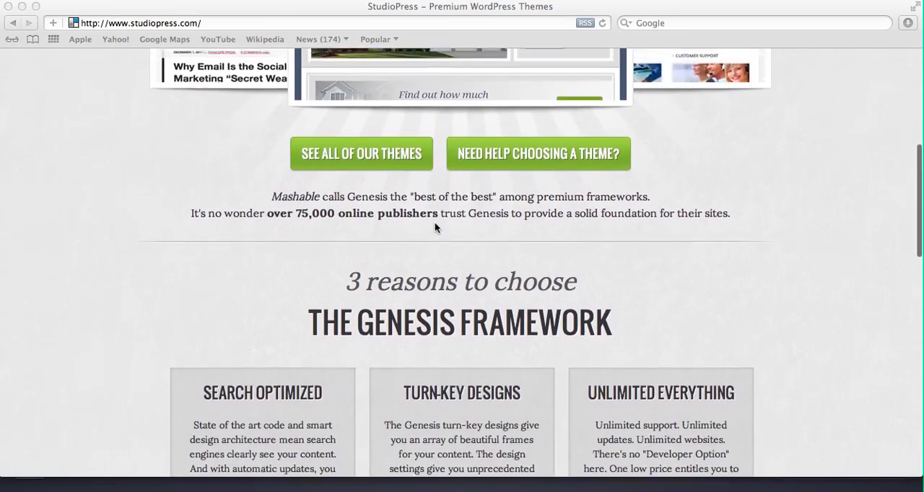
scroll("up", 3)
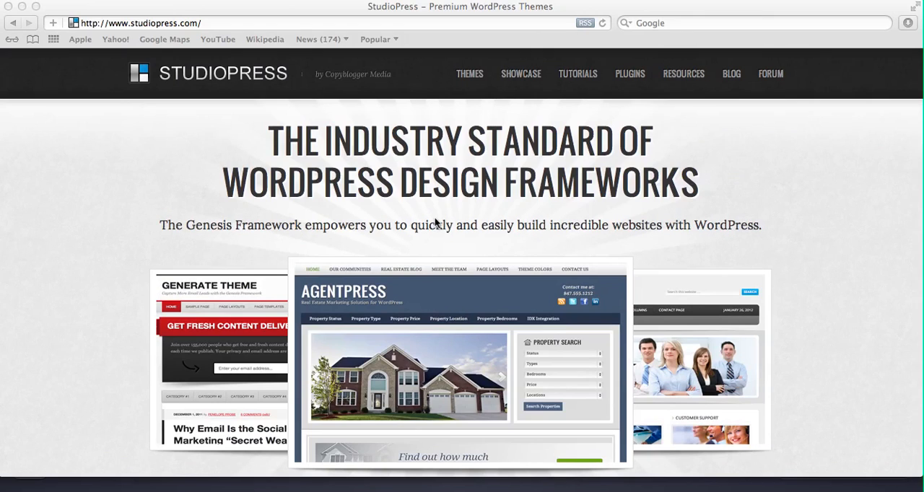
scroll("down", 3)
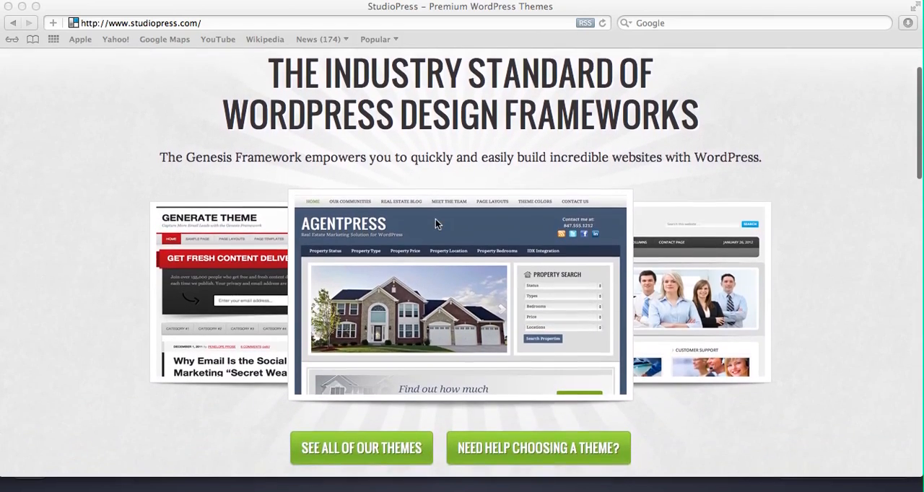
scroll("up", 3)
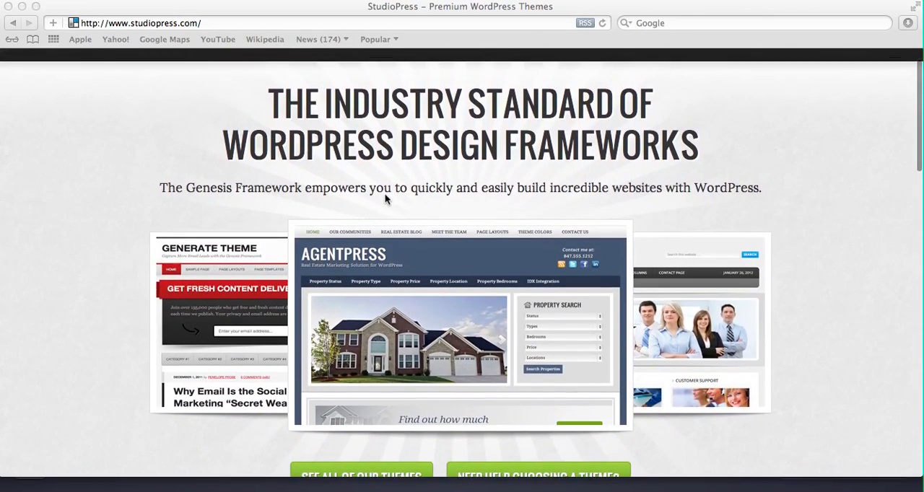
scroll("down", 3)
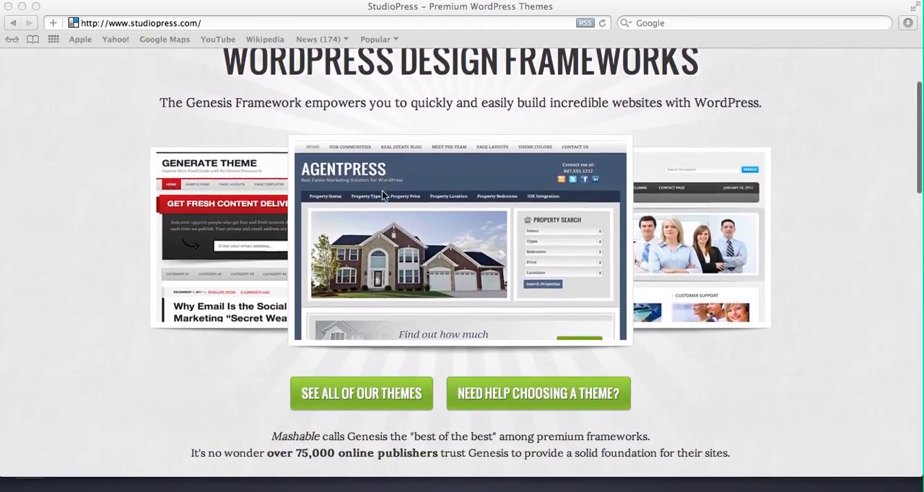
scroll("down", 3)
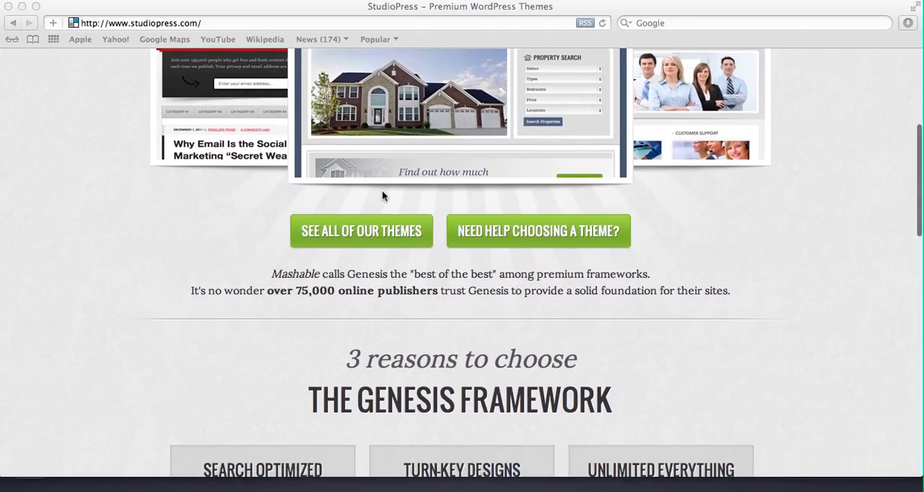
scroll("down", 3)
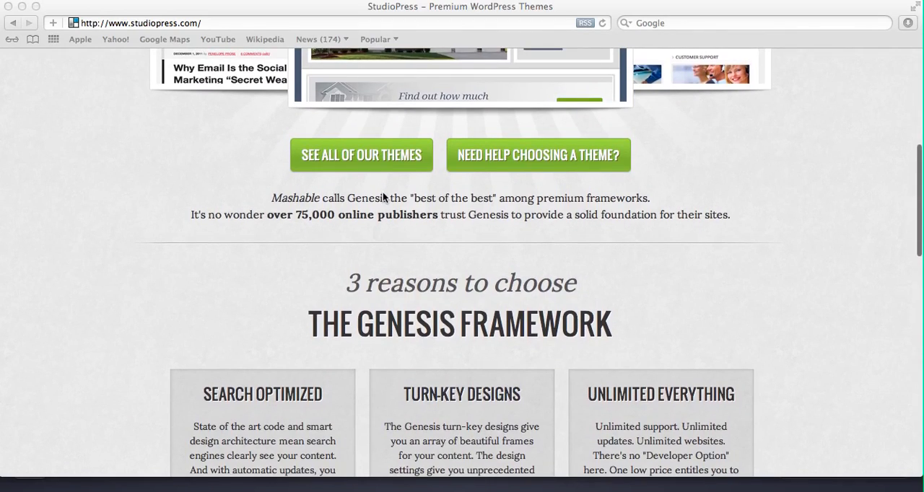
scroll("up", 3)
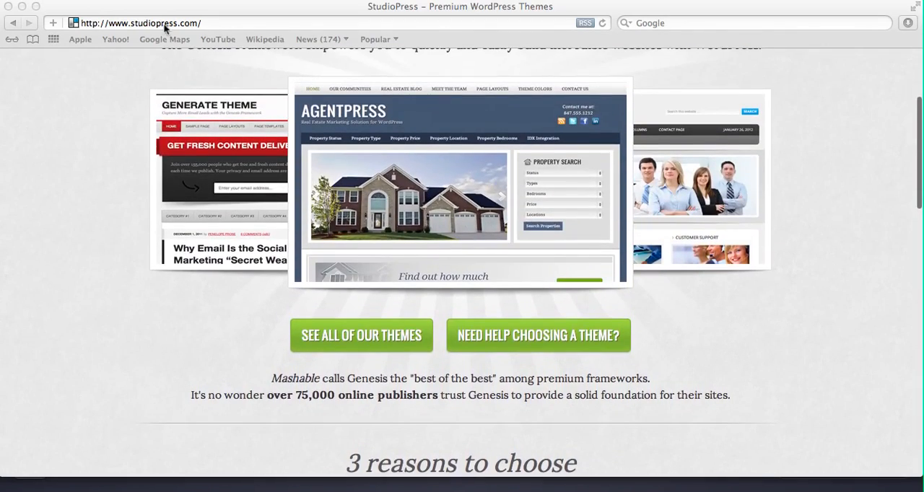
scroll("down", 3)
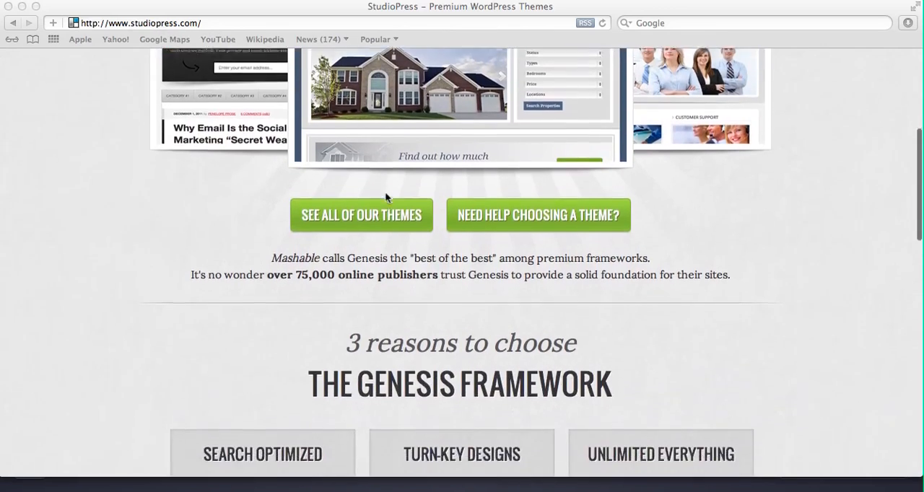
scroll("down", 3)
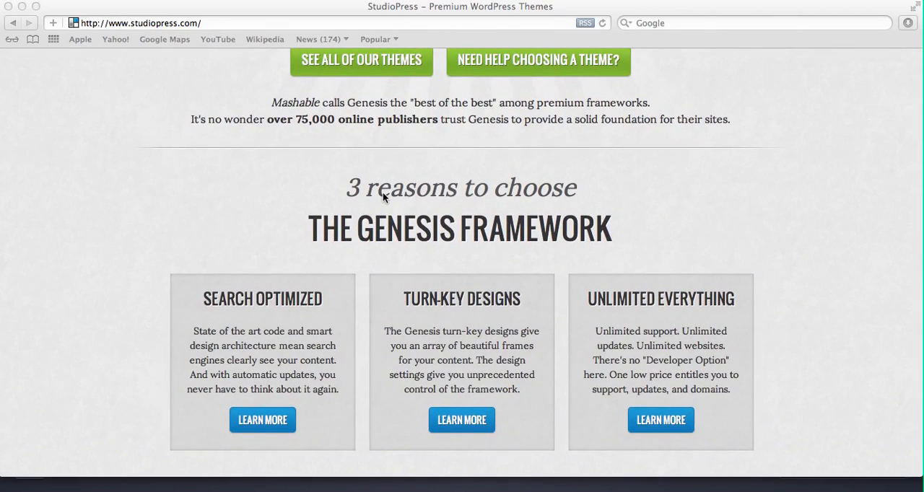
mouse_move(396, 199)
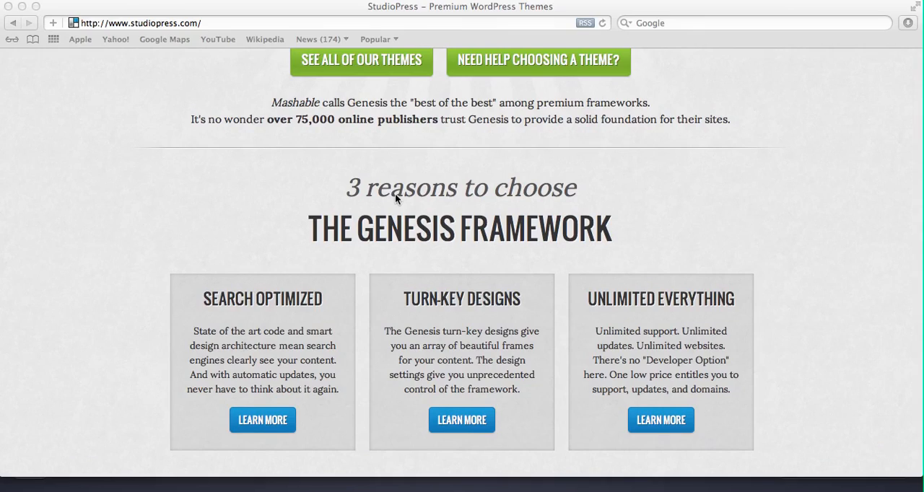
mouse_move(376, 206)
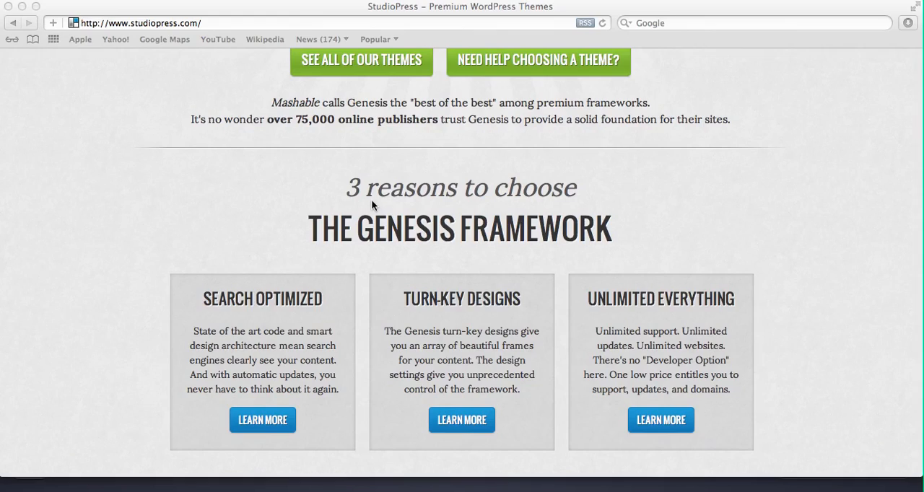
mouse_move(378, 205)
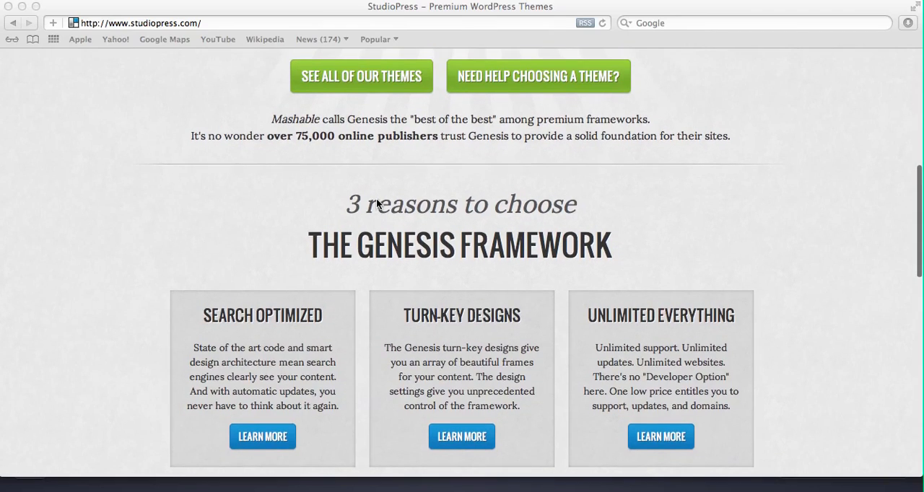
scroll("up", 3)
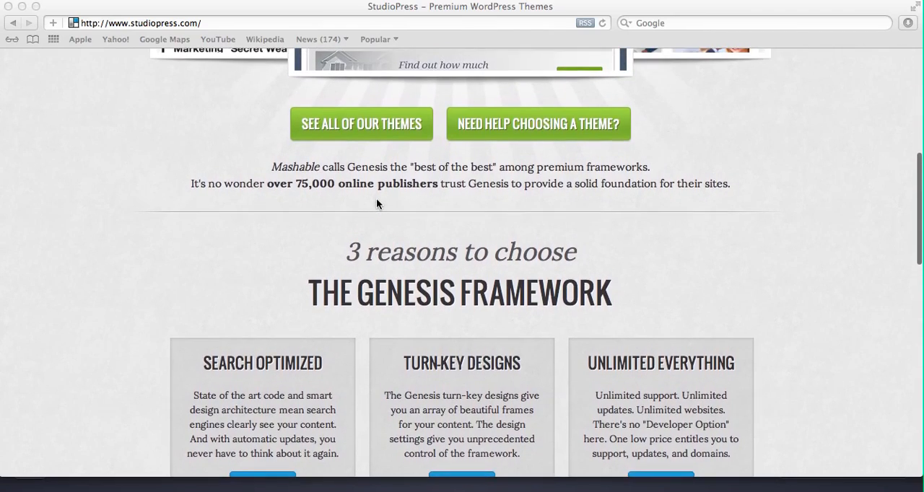
scroll("up", 3)
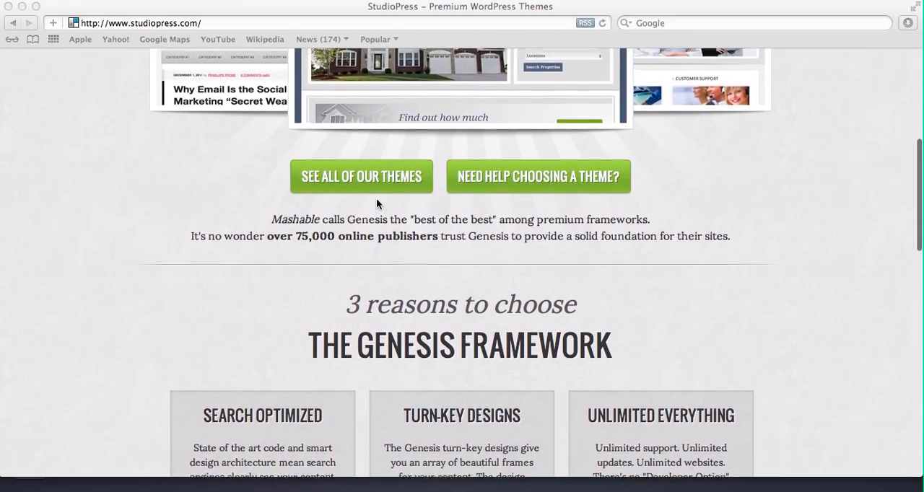
scroll("up", 3)
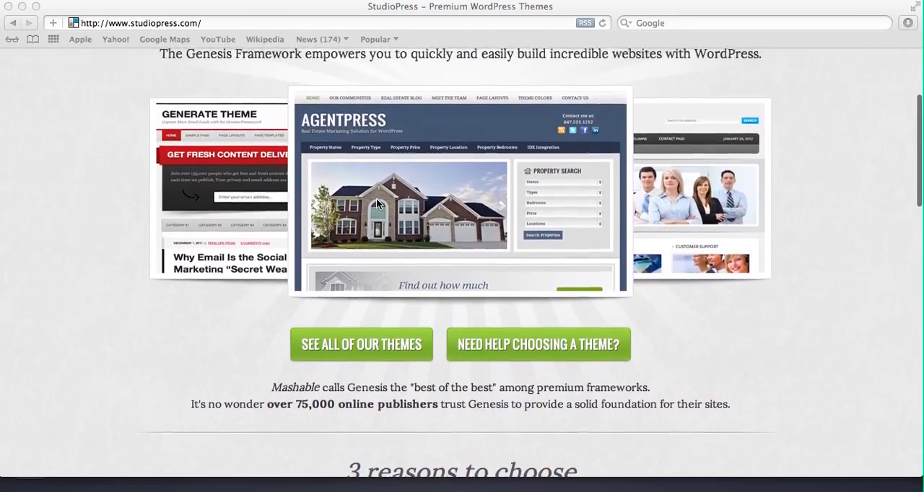
scroll("up", 3)
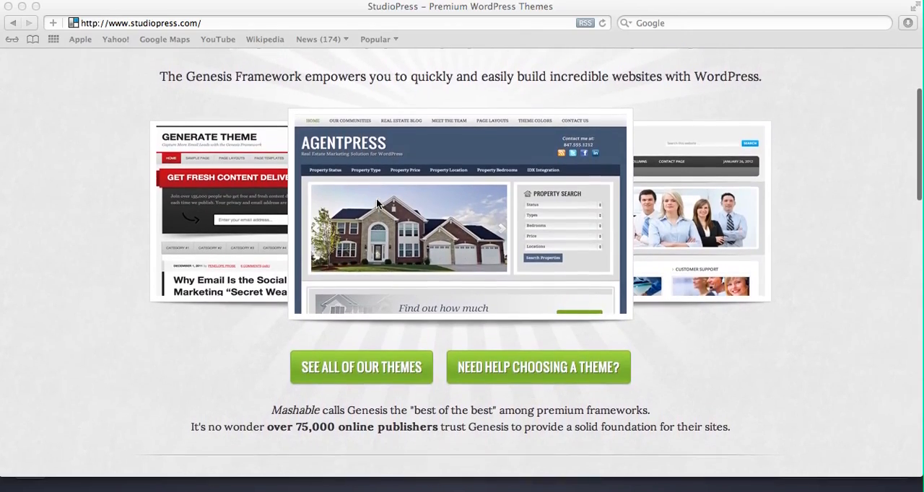
scroll("up", 3)
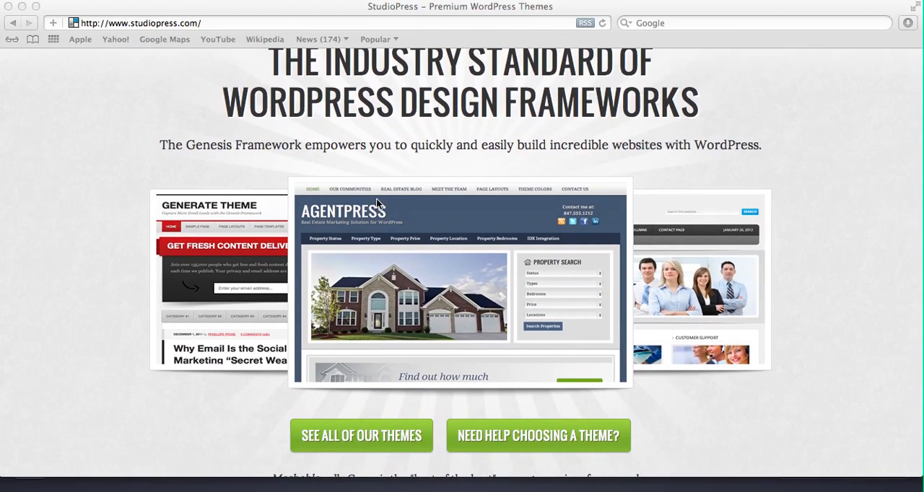
scroll("up", 3)
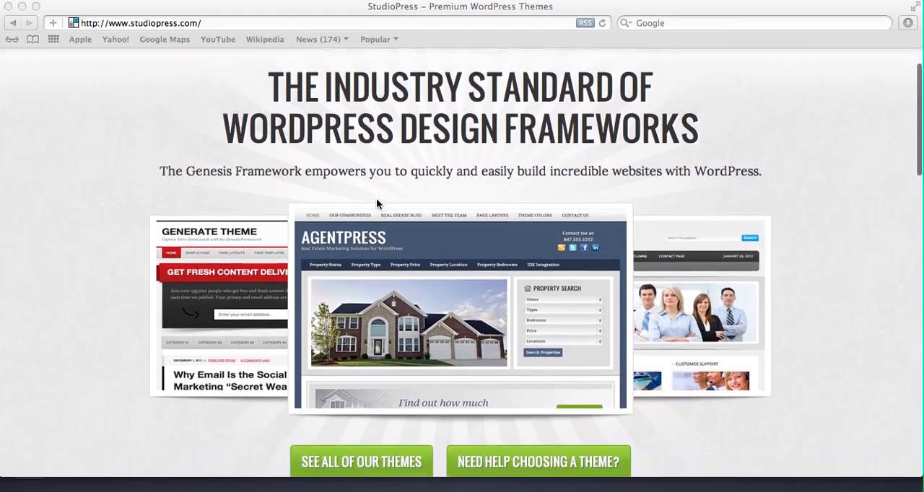
scroll("down", 3)
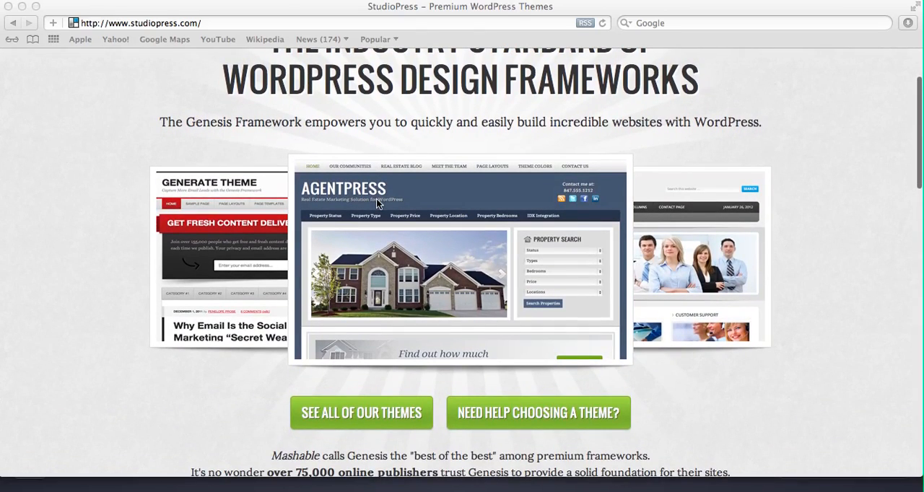
mouse_move(381, 203)
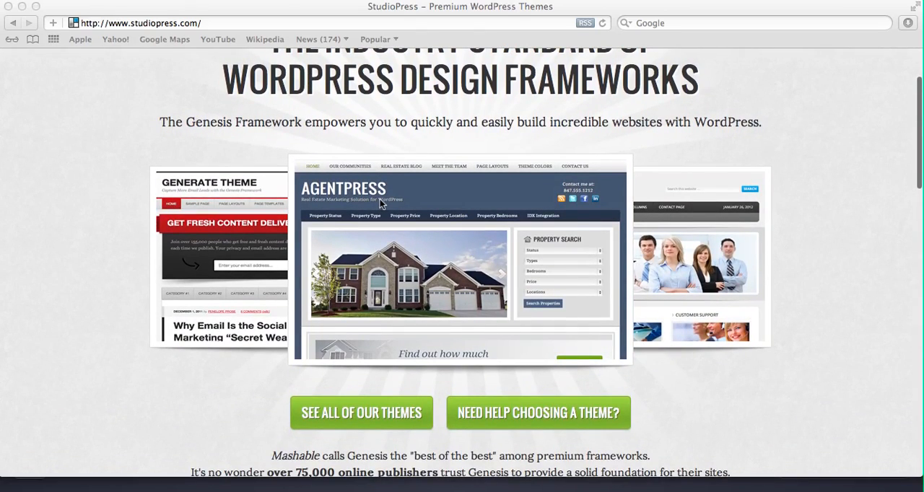
scroll("down", 3)
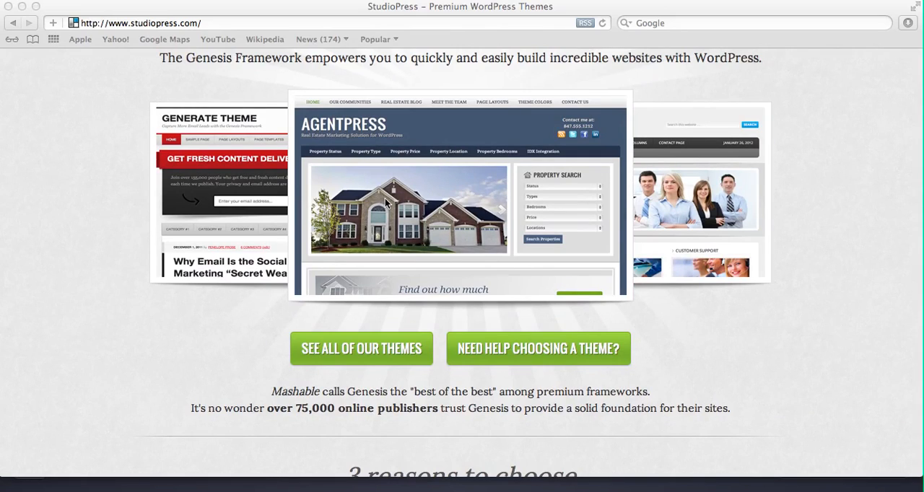
scroll("down", 3)
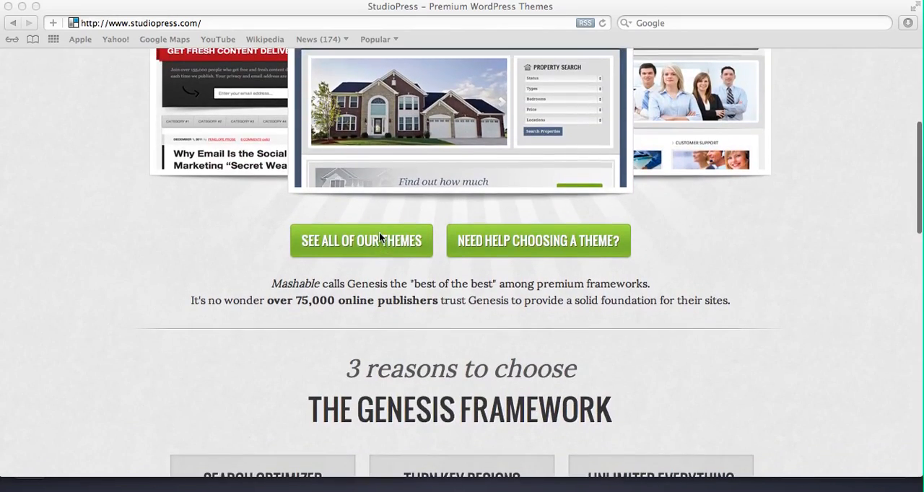
Open the Themes catalogue and scroll to its footer past AgentPress, Balance, Magazine, News.
left_click(361, 241)
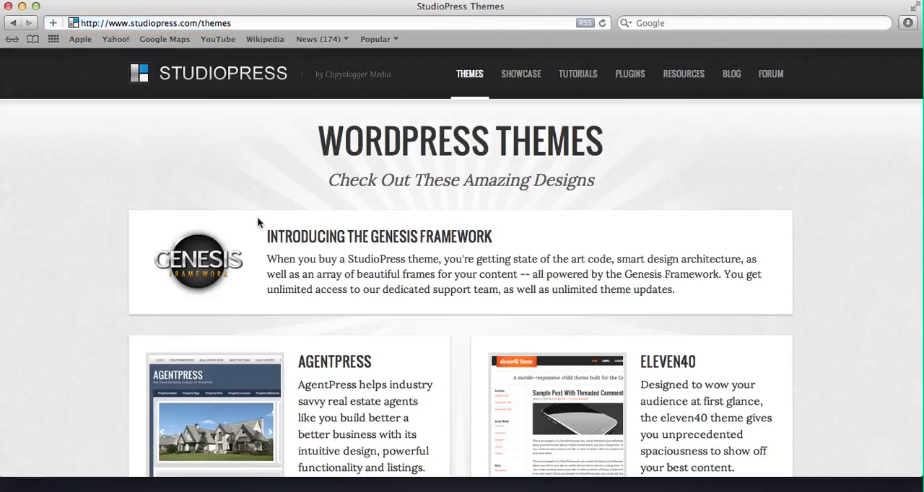
scroll("down", 3)
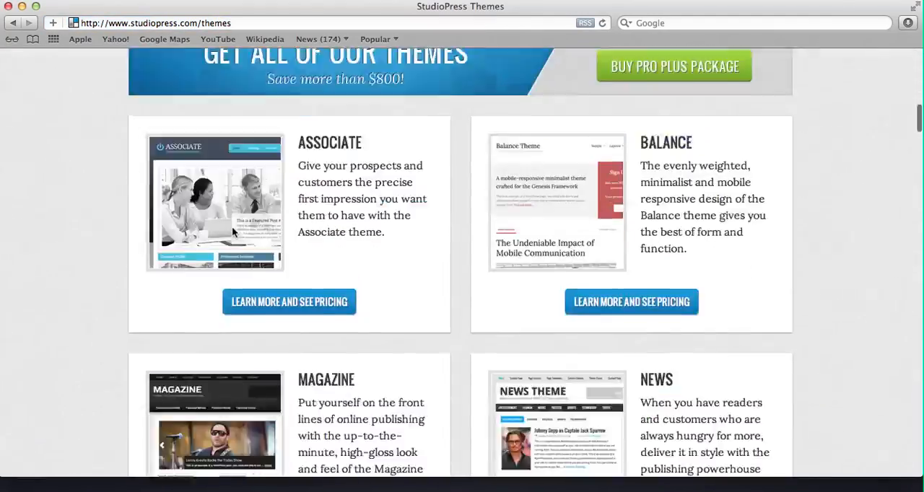
scroll("down", 3)
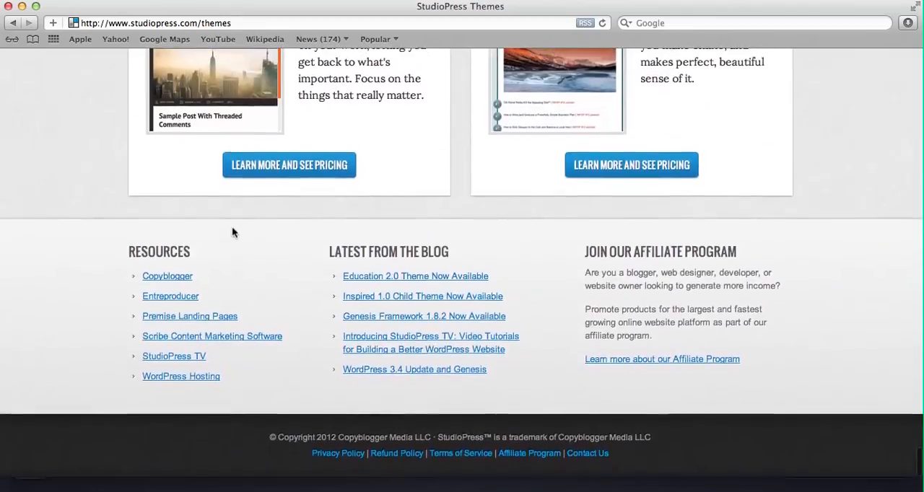
Open Streamline's pricing page and review its $79.95 Theme + Genesis bundle and features.
left_click(289, 164)
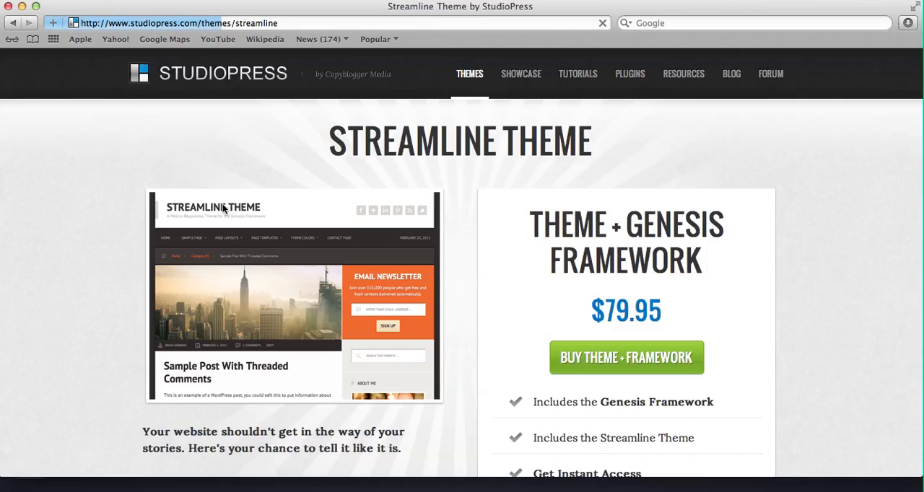
scroll("down", 3)
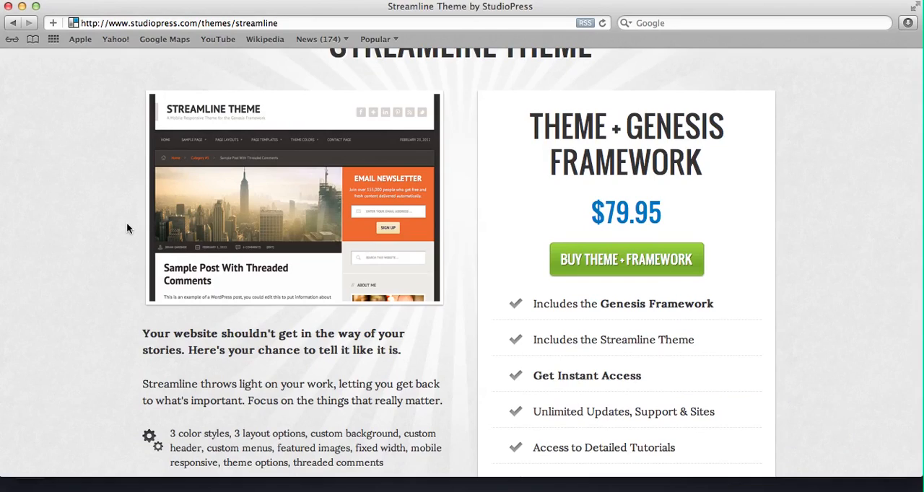
scroll("down", 3)
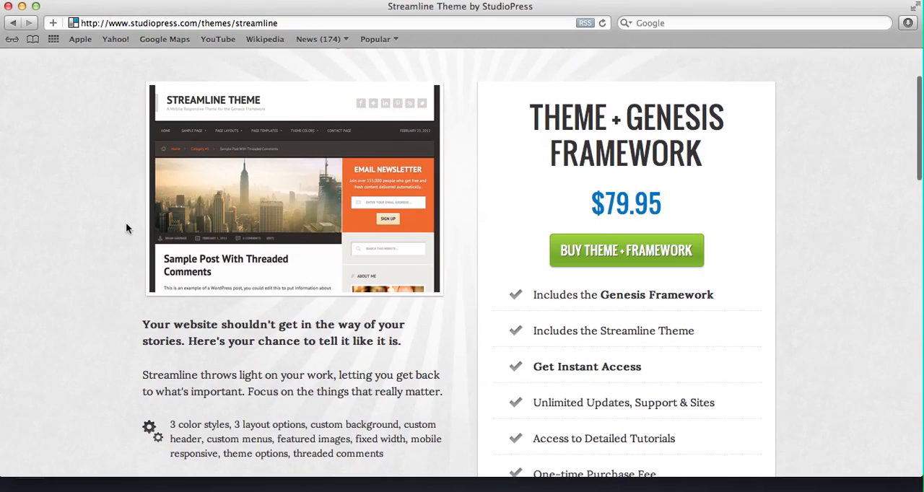
scroll("down", 3)
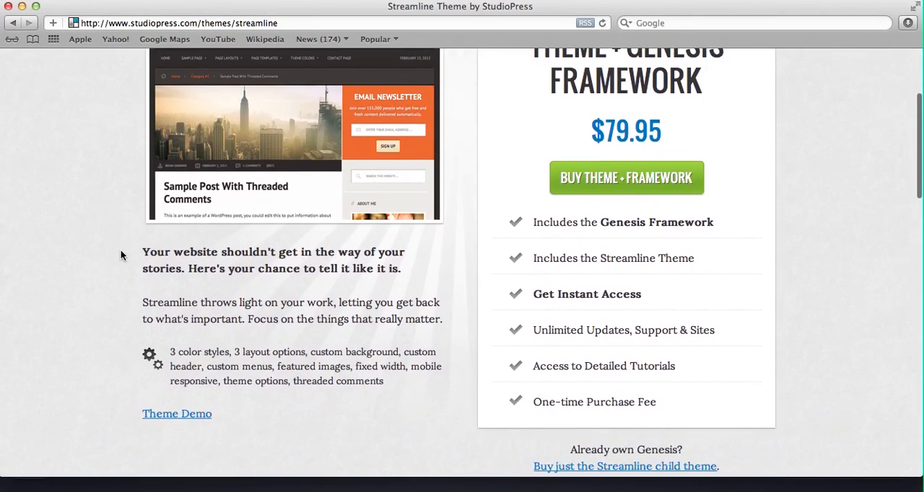
scroll("up", 3)
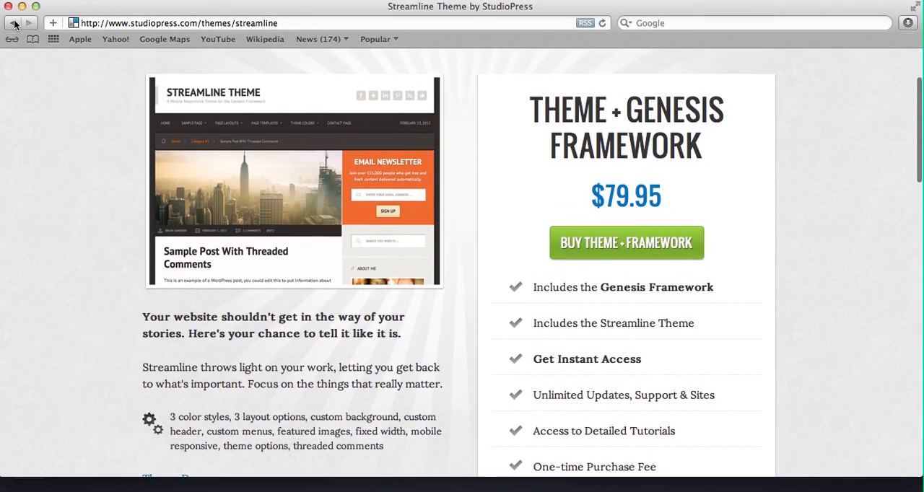
Go back to the themes catalogue and scroll to the Freelance and Genesis Framework listings.
left_click(13, 22)
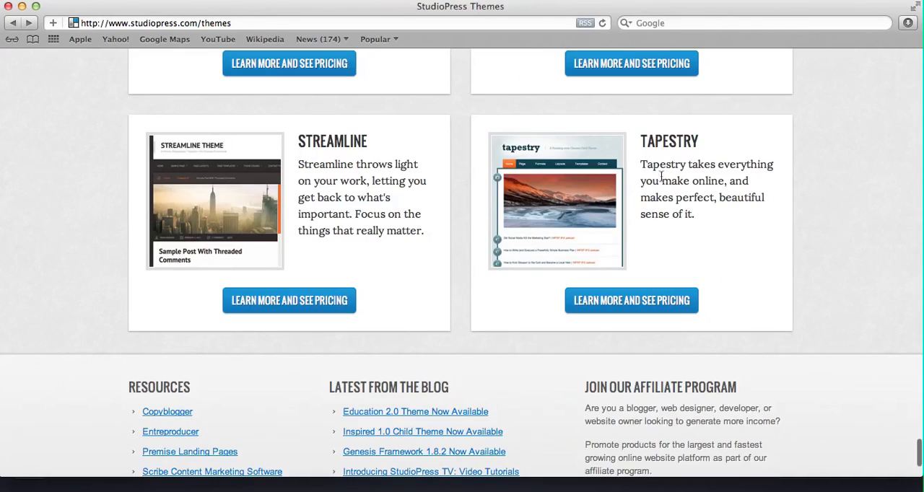
scroll("up", 3)
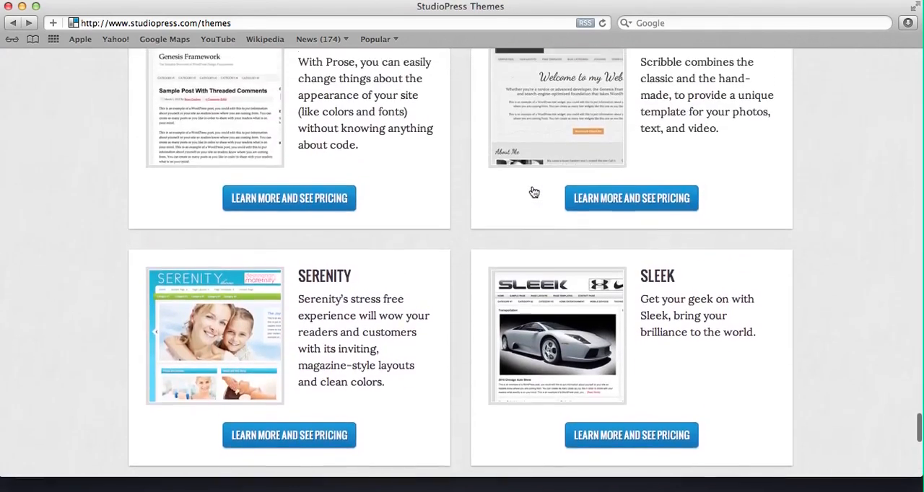
scroll("up", 3)
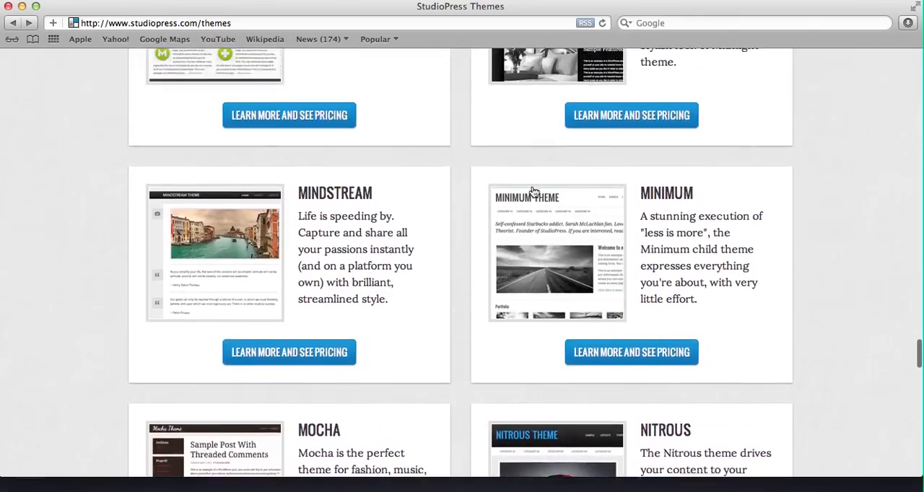
scroll("down", 3)
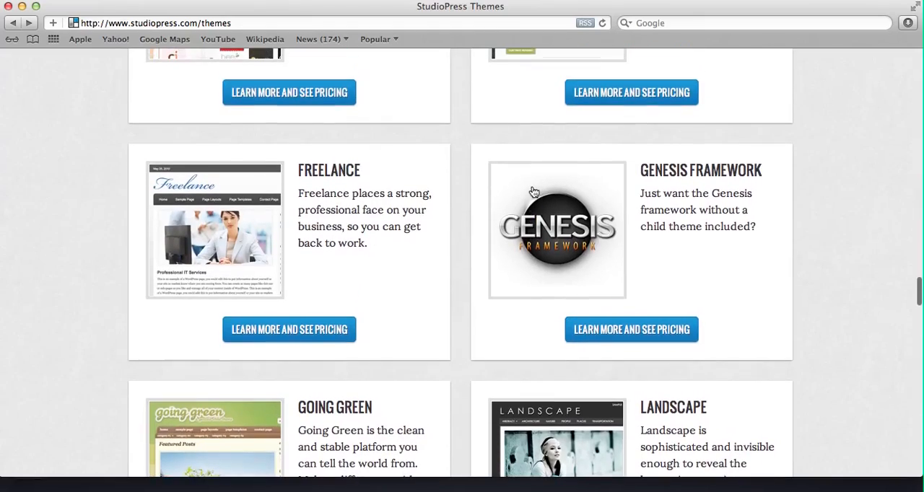
Open Freelance's pricing page and scroll to its $79.95 Theme + Genesis bundle.
left_click(289, 329)
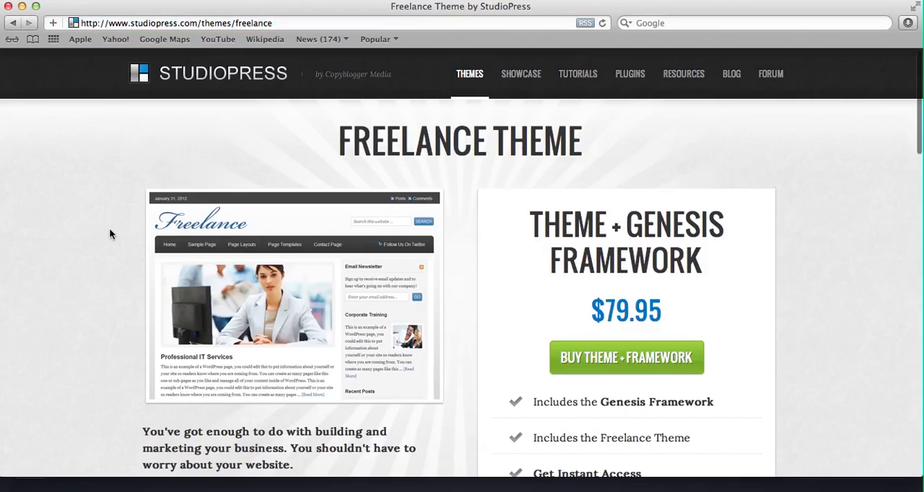
scroll("down", 3)
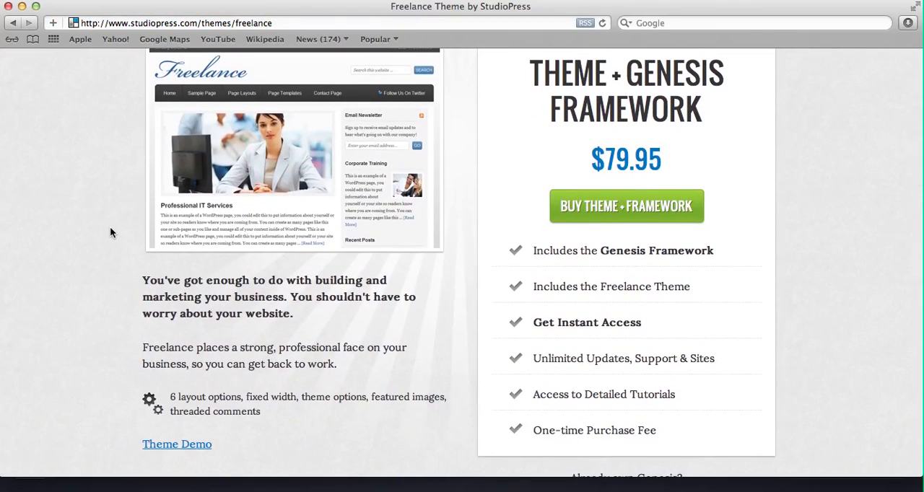
mouse_move(119, 235)
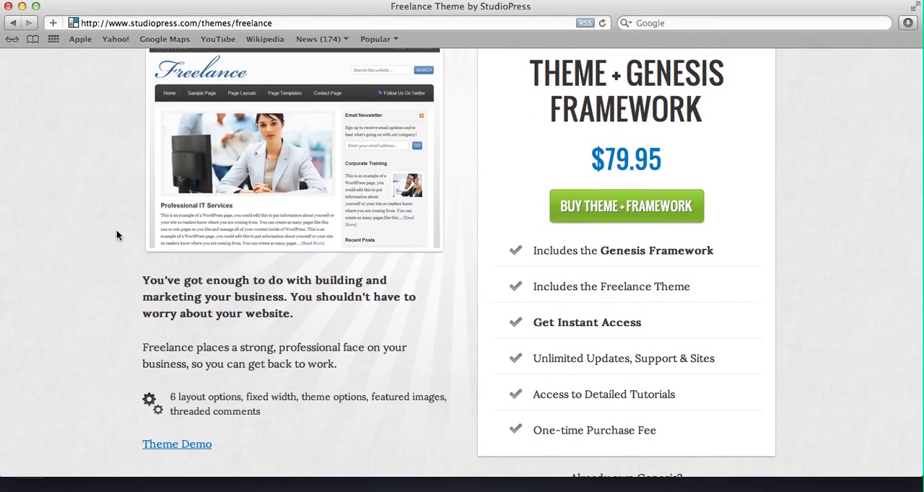
mouse_move(177, 444)
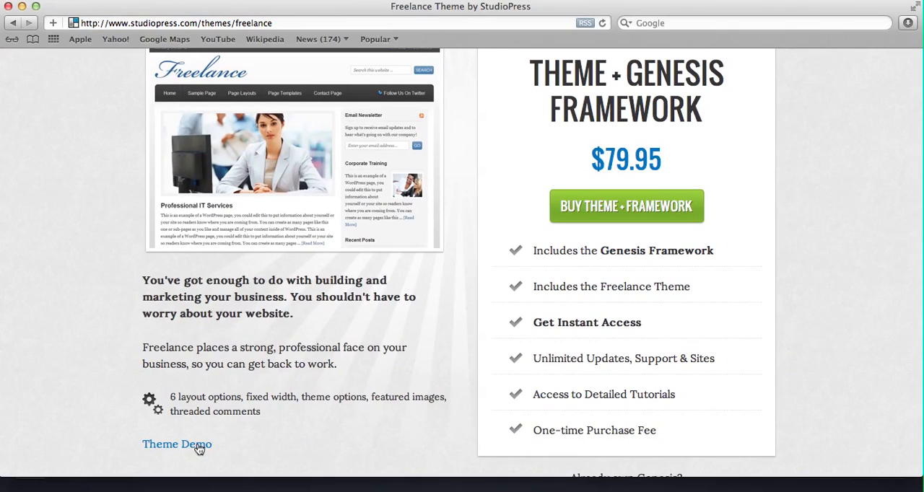
Launch the Freelance theme demo and browse its Professional IT Services homepage.
left_click(177, 444)
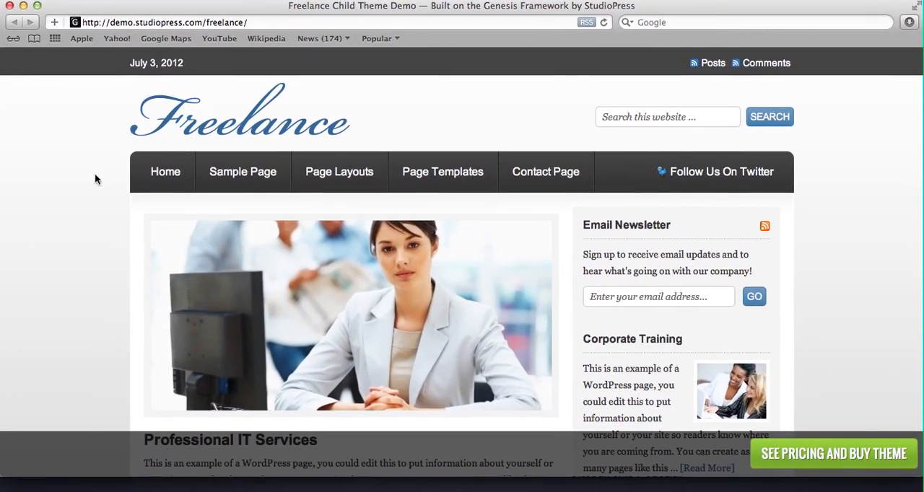
scroll("down", 3)
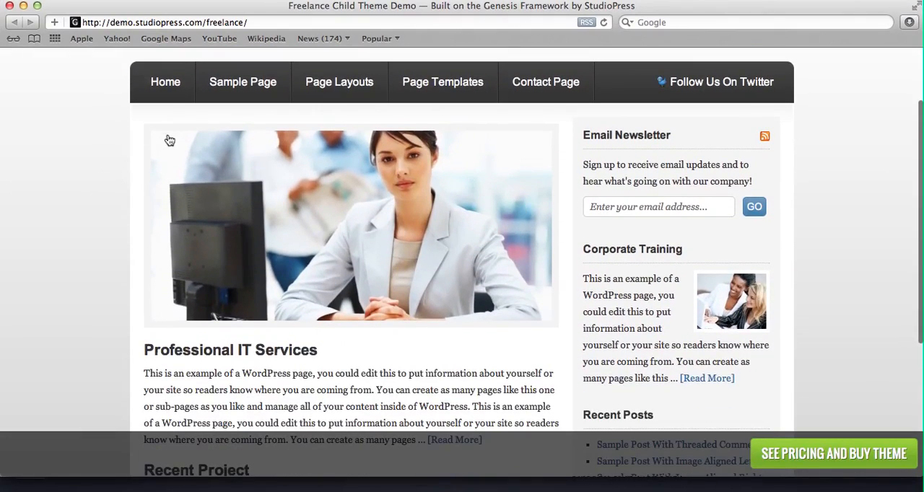
mouse_move(205, 158)
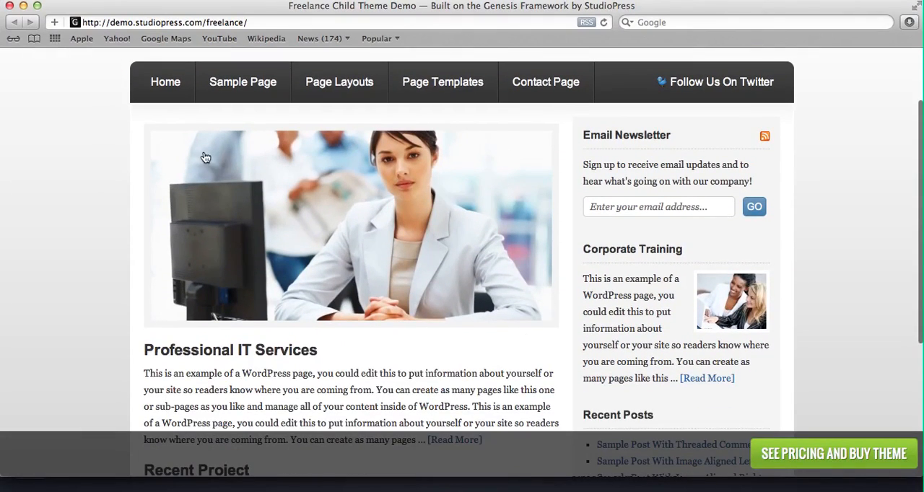
scroll("up", 3)
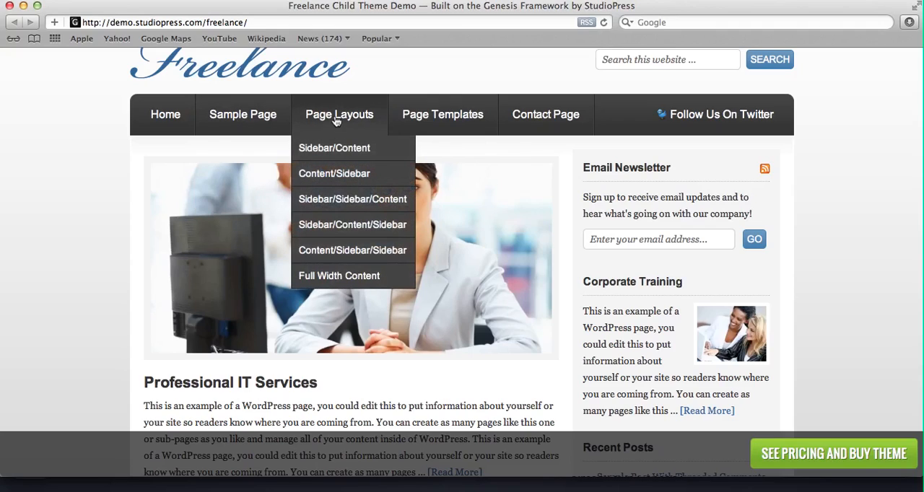
mouse_move(352, 200)
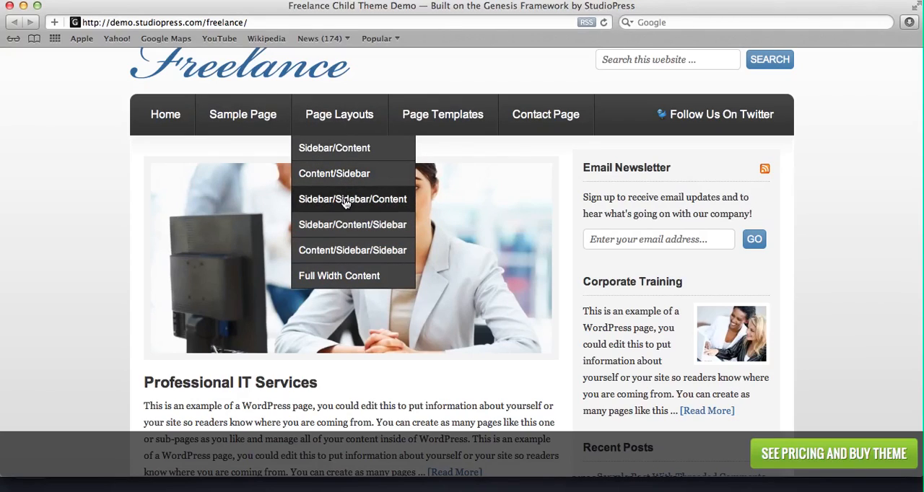
left_click(334, 174)
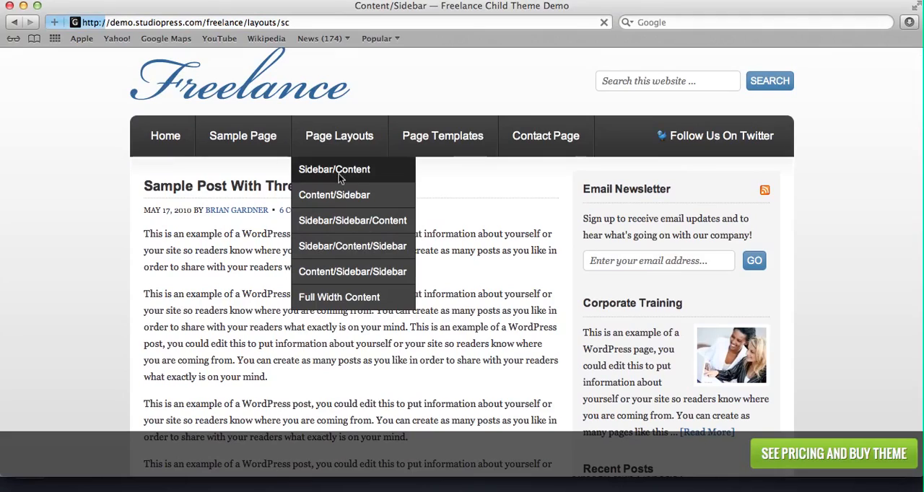
left_click(334, 168)
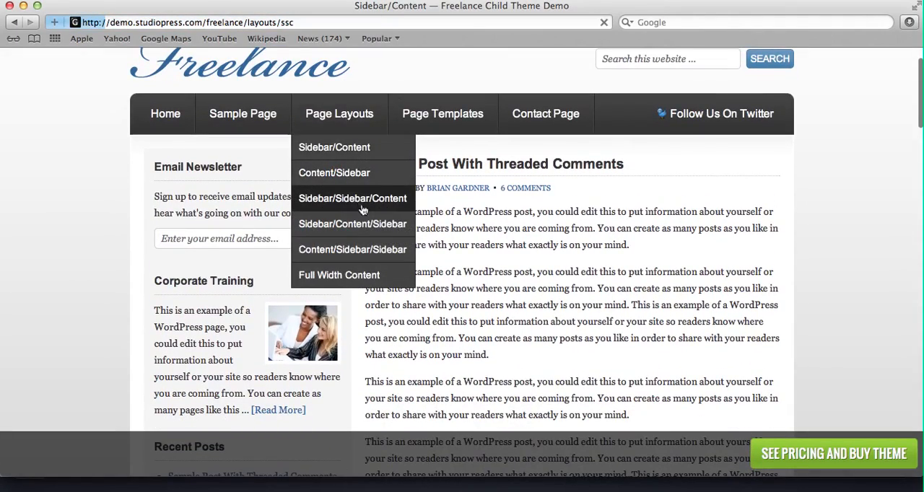
left_click(353, 198)
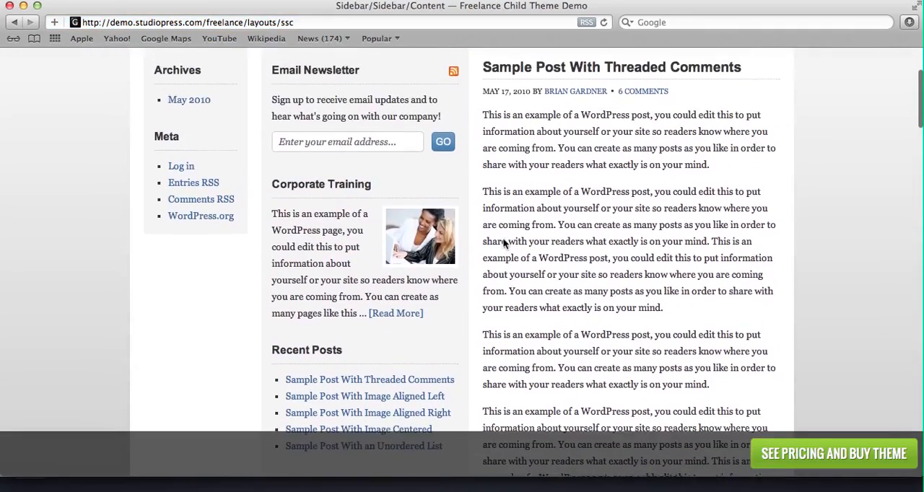
scroll("up", 3)
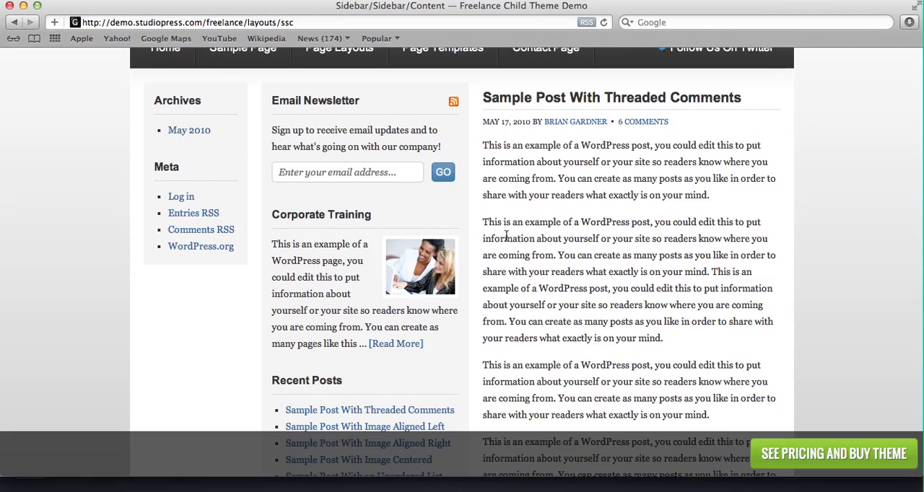
mouse_move(509, 234)
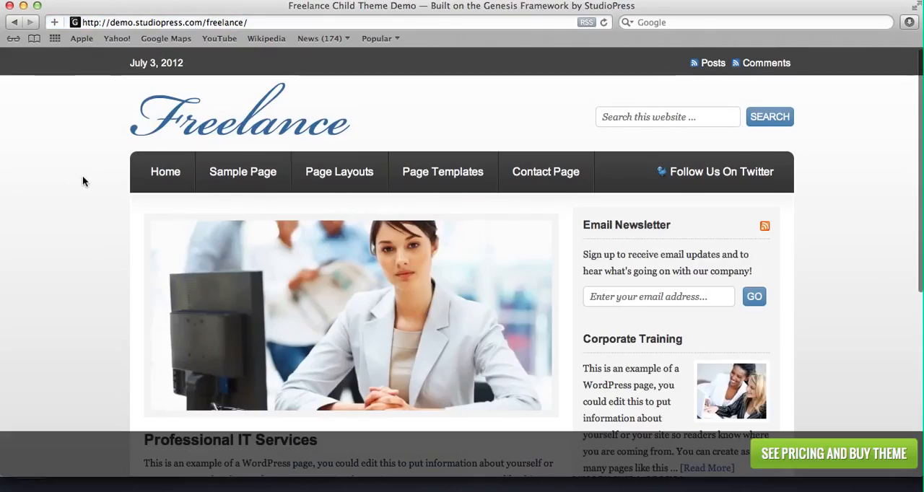
Scroll the layout page, then return to the Freelance demo's Home page.
scroll("down", 3)
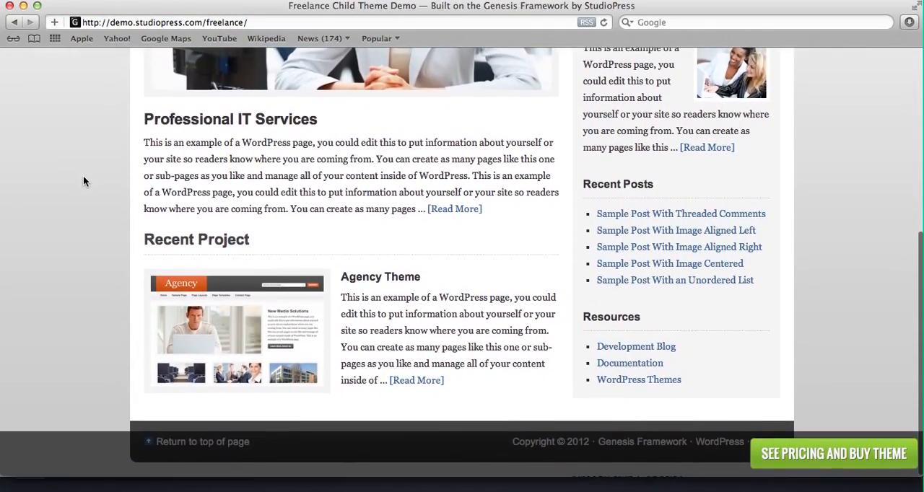
scroll("up", 3)
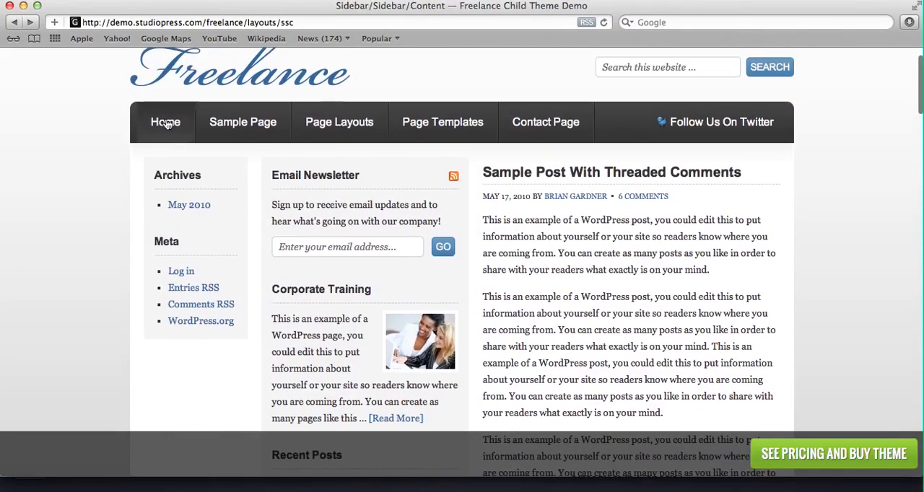
left_click(166, 121)
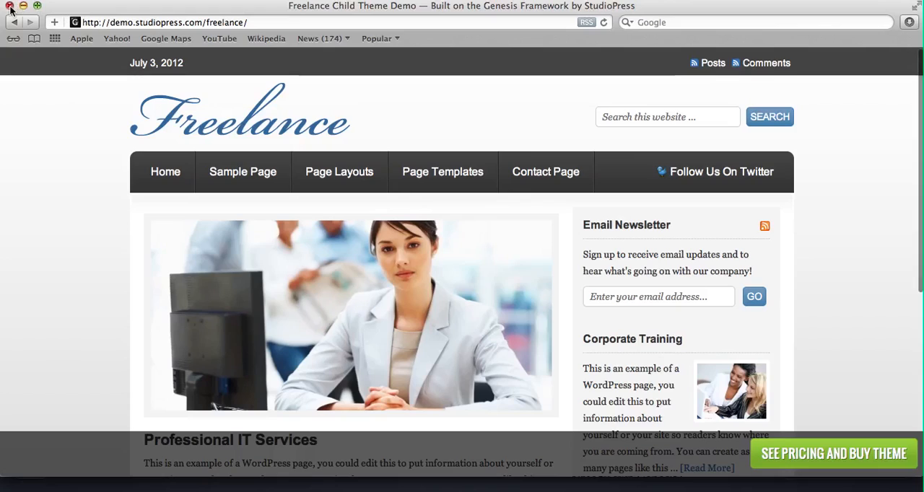
Close the demo, highlight the $79.95 bundle price, and scroll to Buy Theme + Framework.
left_click(832, 453)
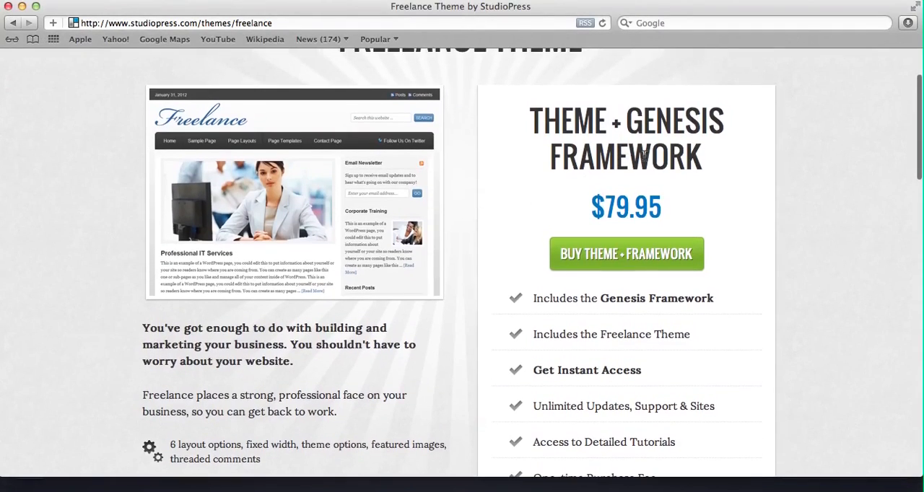
mouse_move(634, 195)
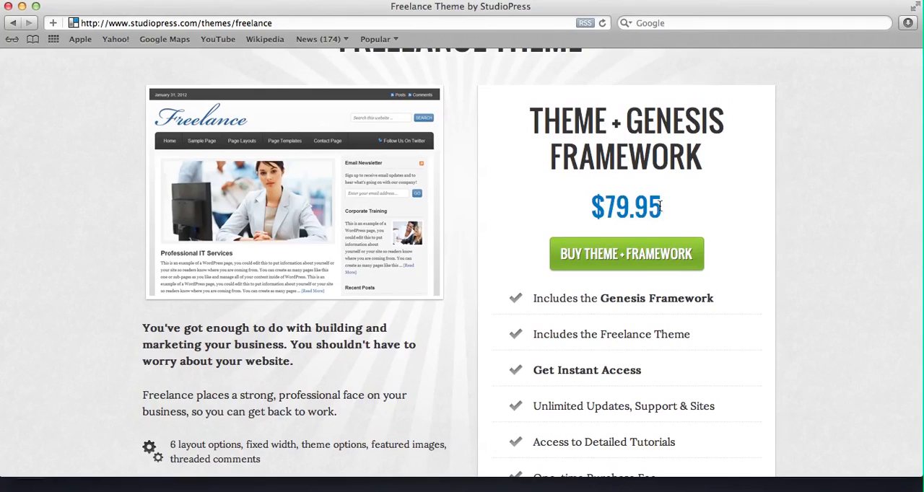
double_click(626, 208)
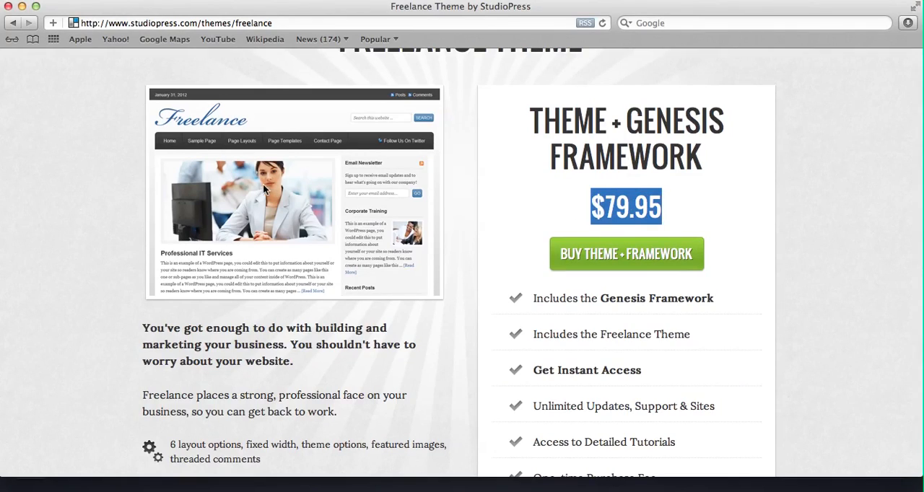
mouse_move(192, 307)
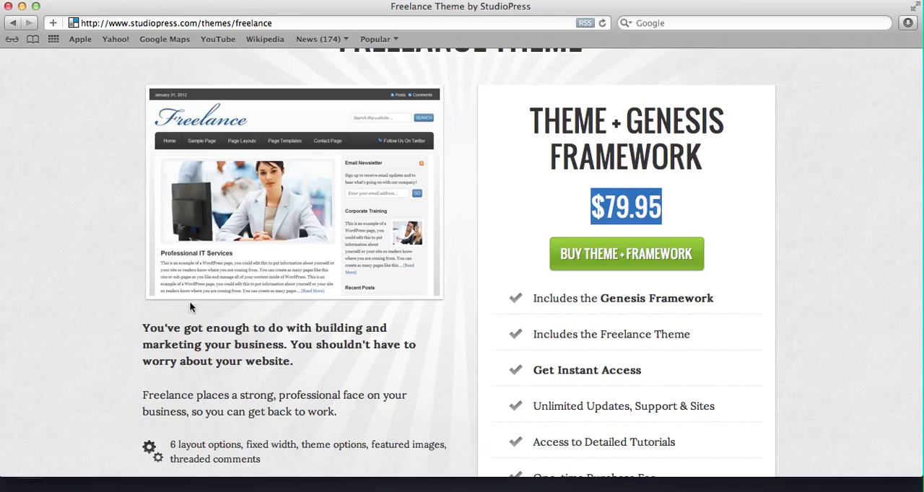
mouse_move(432, 198)
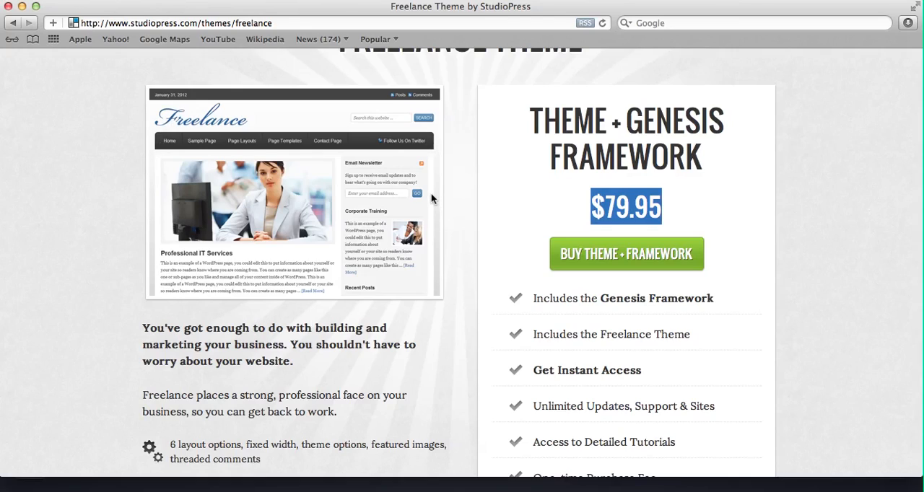
mouse_move(568, 190)
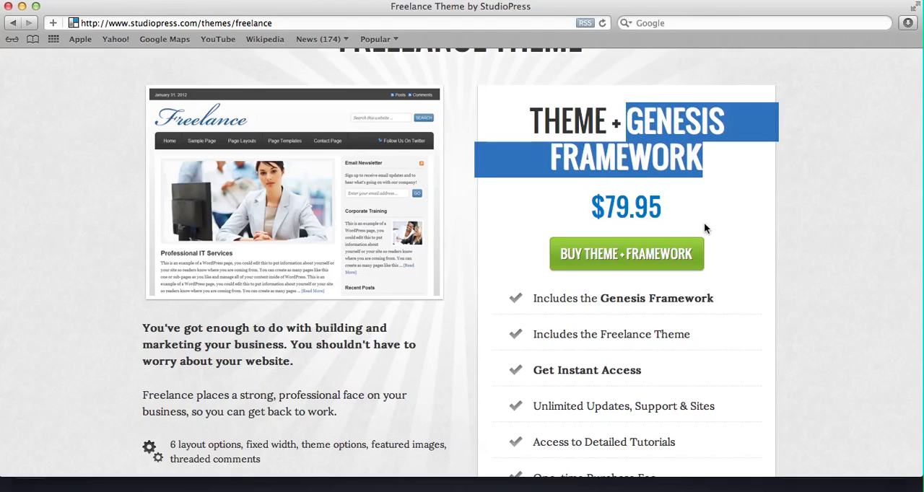
mouse_move(683, 201)
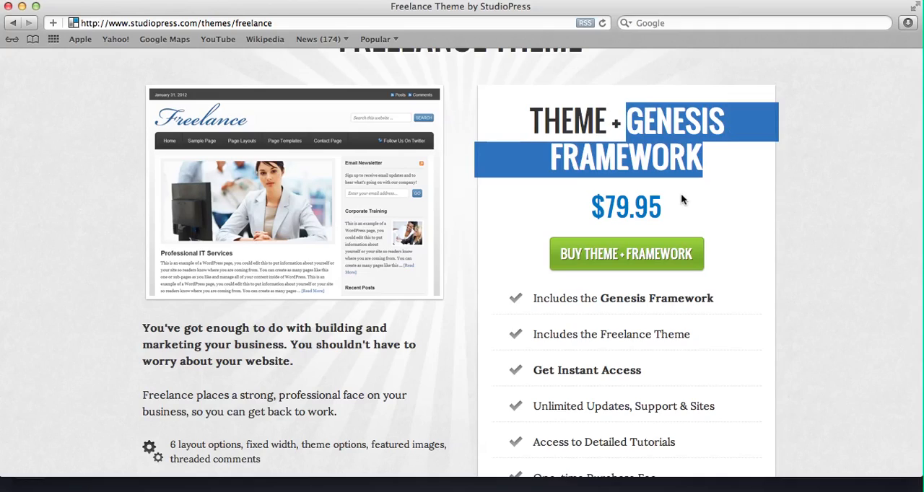
mouse_move(663, 206)
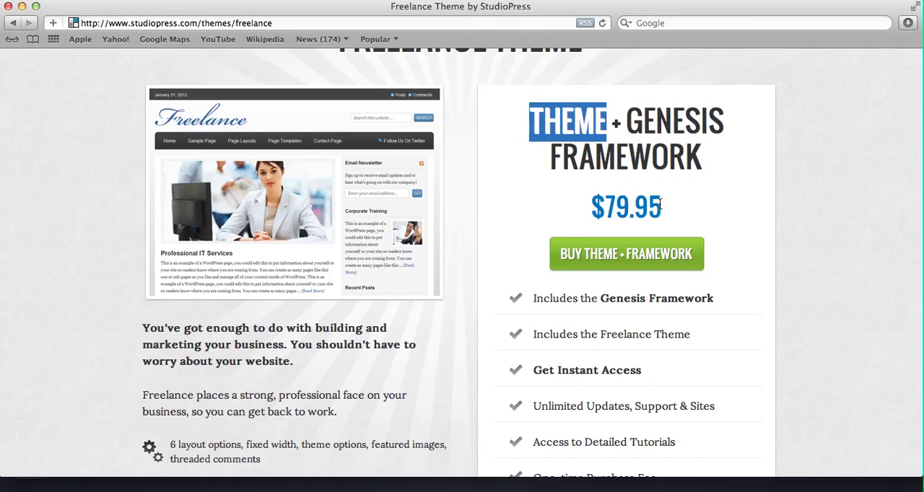
scroll("down", 3)
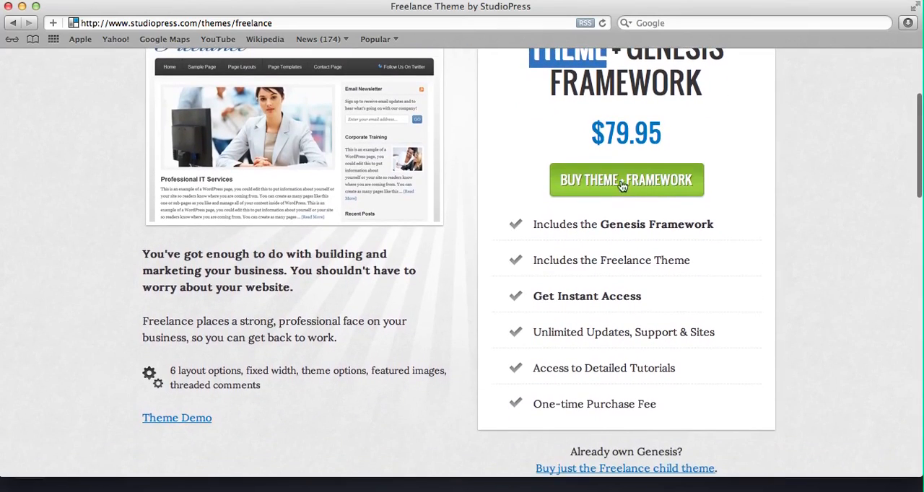
Buy the Freelance + Genesis bundle, then highlight the cart's 79.95 amount and item name.
left_click(627, 180)
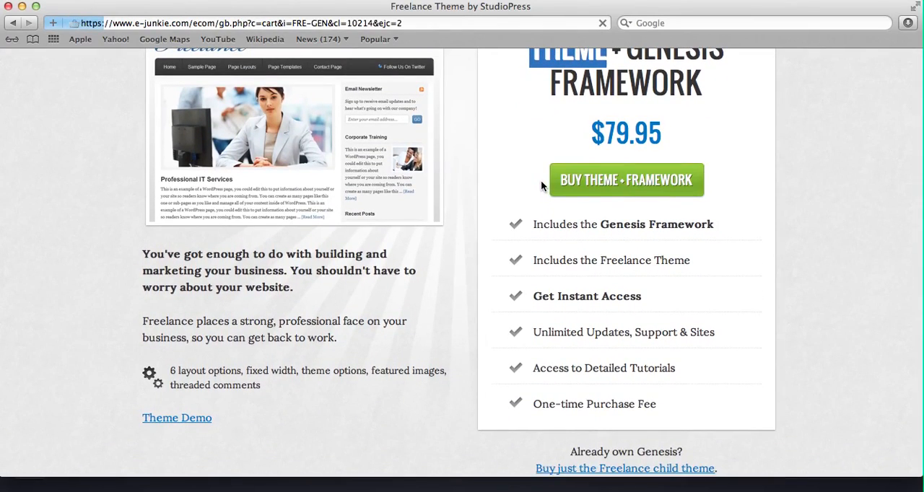
left_click(626, 179)
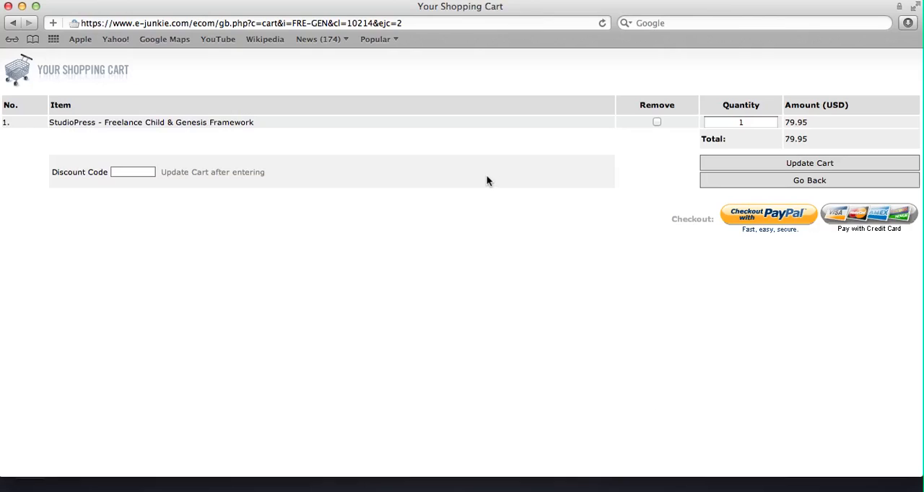
mouse_move(832, 127)
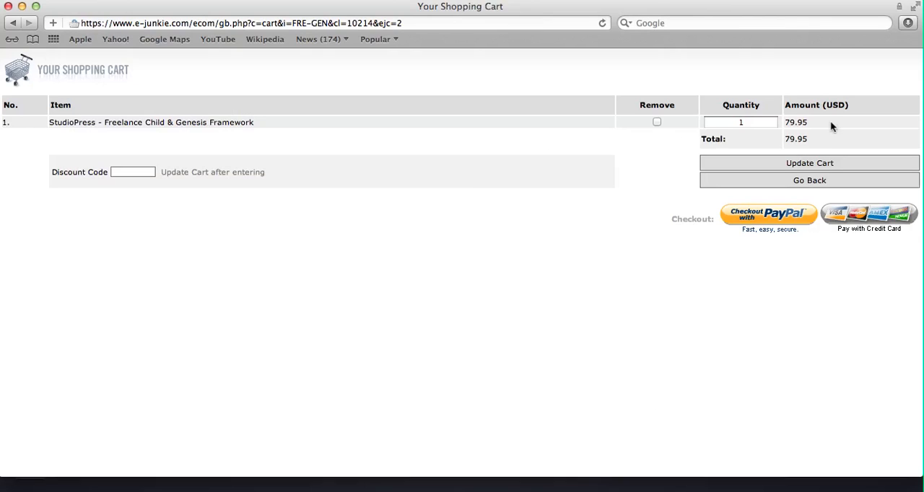
double_click(795, 122)
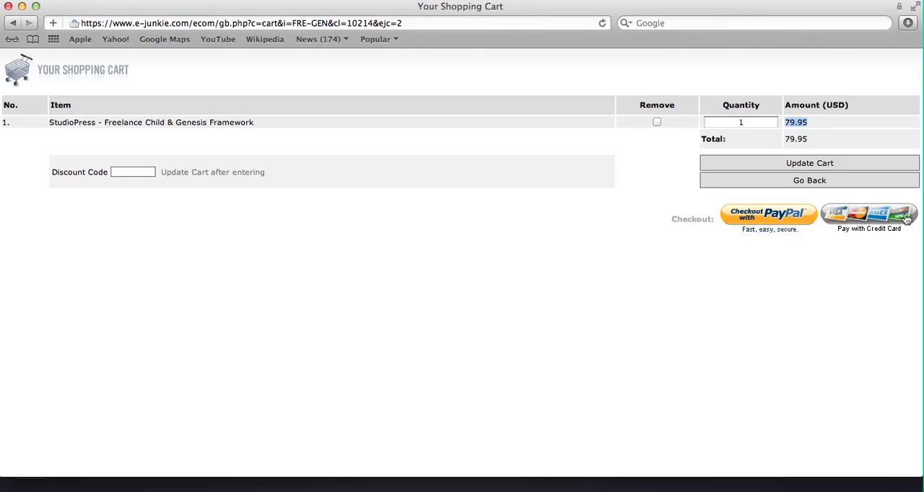
mouse_move(870, 217)
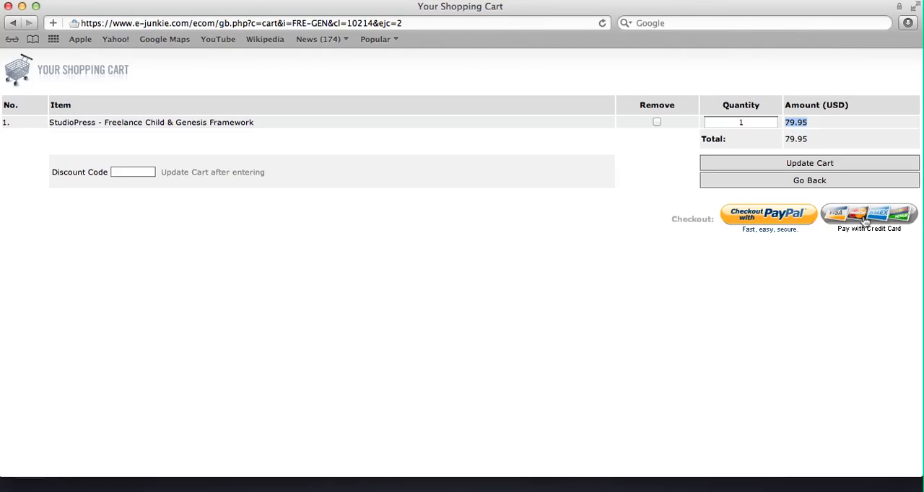
mouse_move(647, 201)
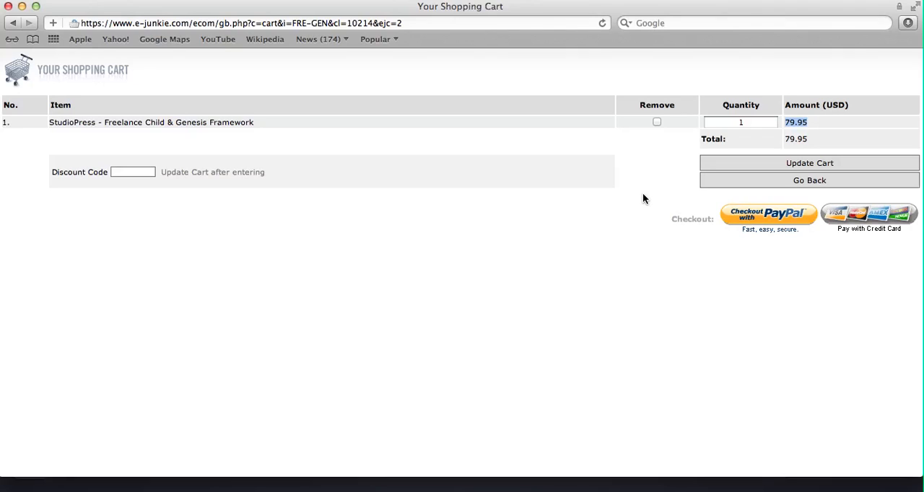
mouse_move(189, 87)
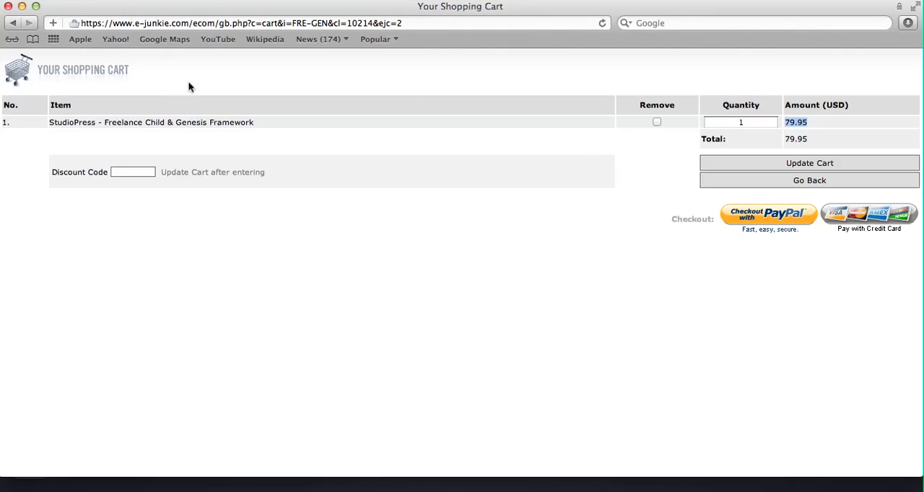
mouse_move(105, 122)
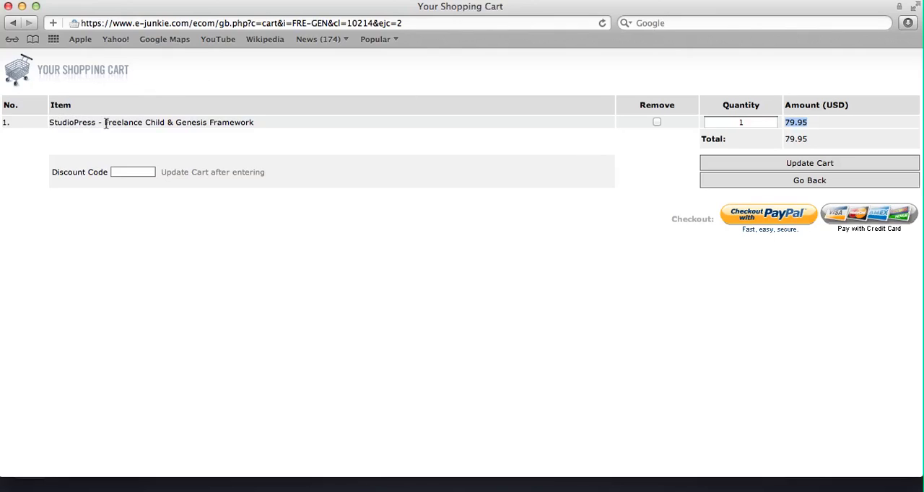
double_click(134, 122)
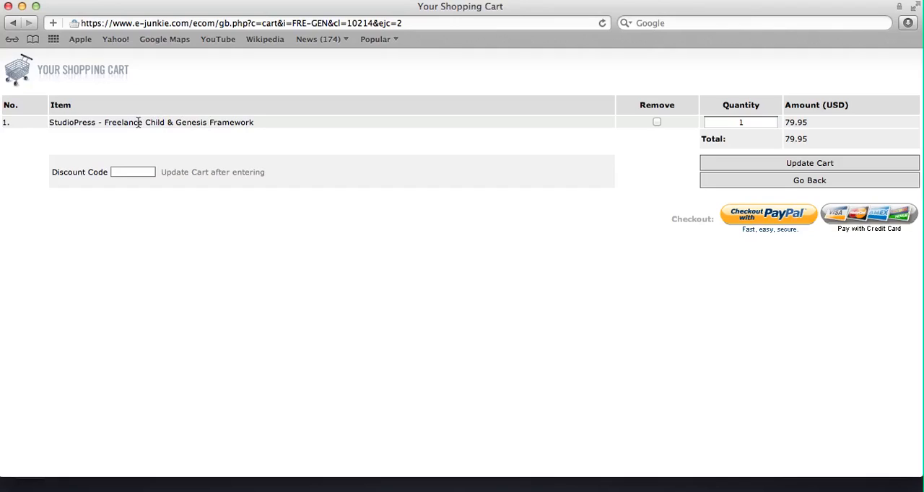
mouse_move(226, 122)
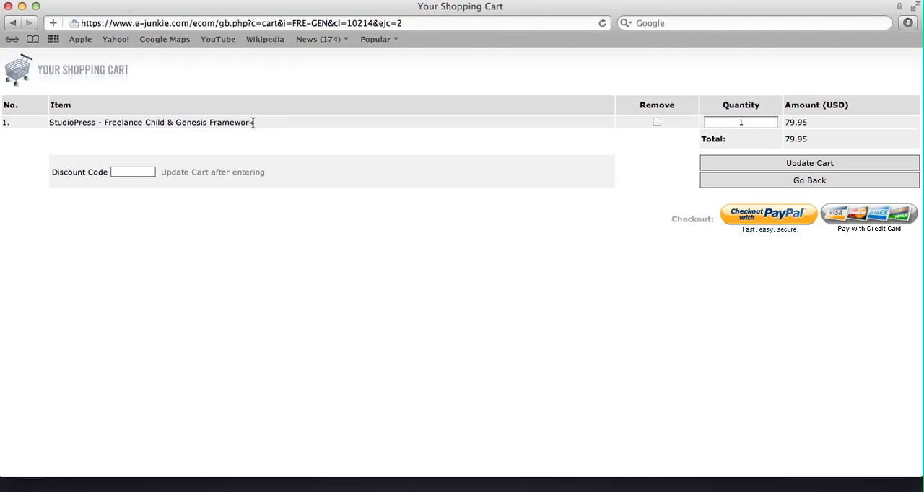
mouse_move(266, 15)
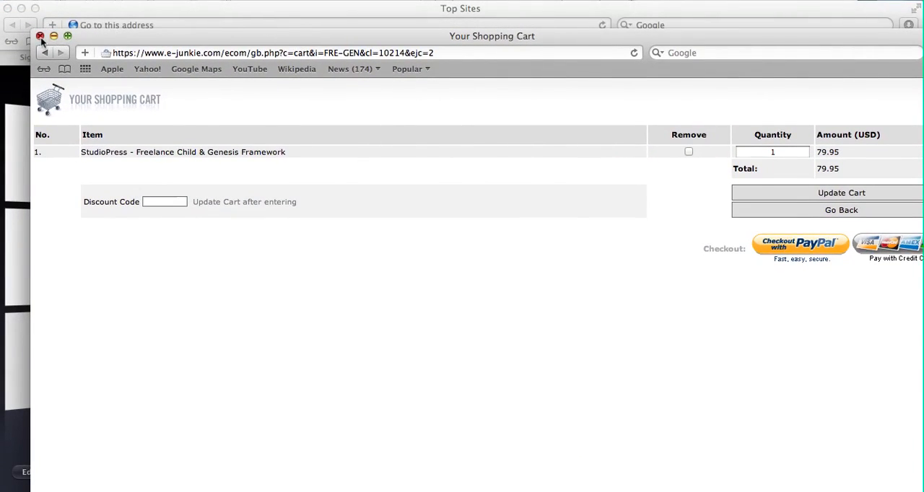
Close the Your Shopping Cart window to reveal Safari's Top Sites.
left_click(40, 36)
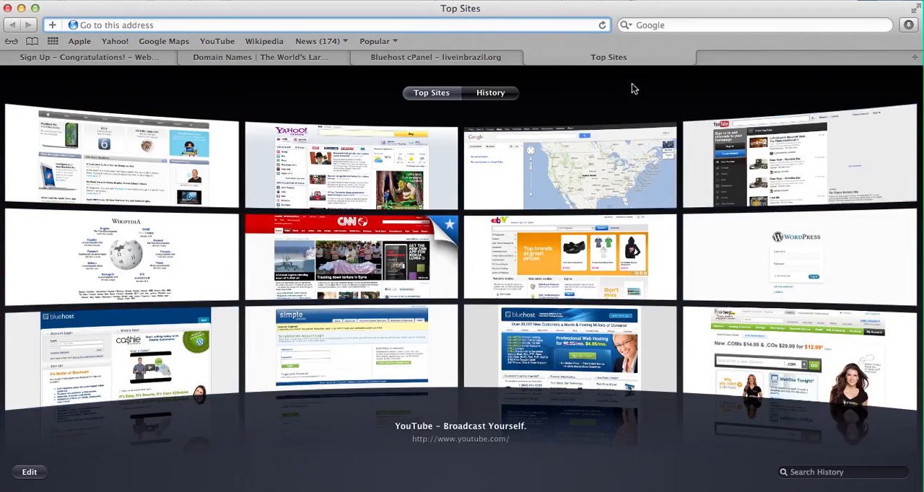
mouse_move(502, 62)
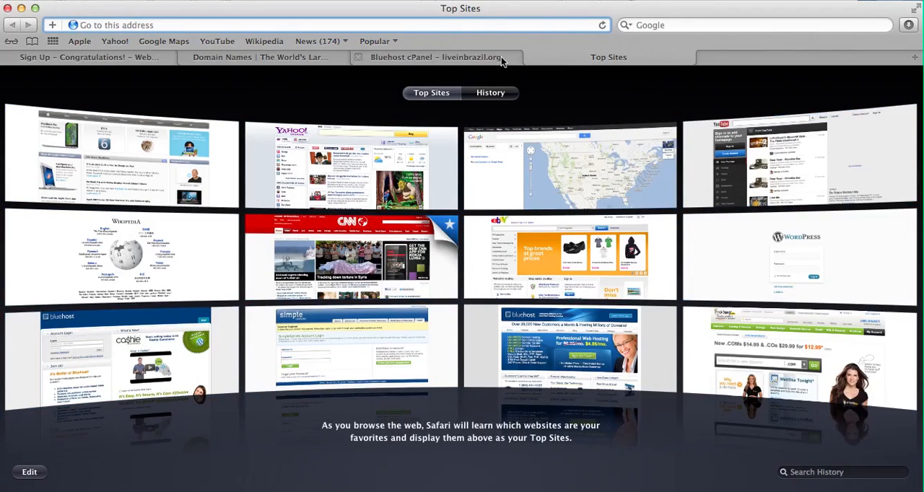